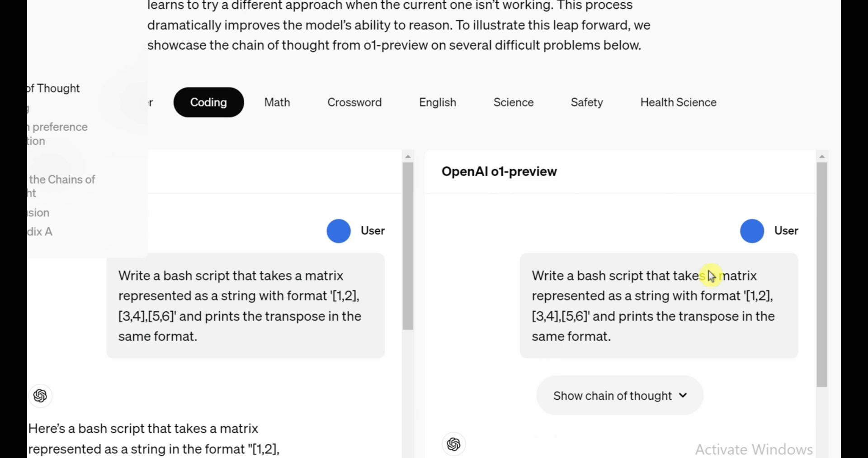
# - Bring the AIME 83.3, Codeforces 89.0 and GPQA 78.0 bar charts into view on the o1 page
pyautogui.scroll(-3)
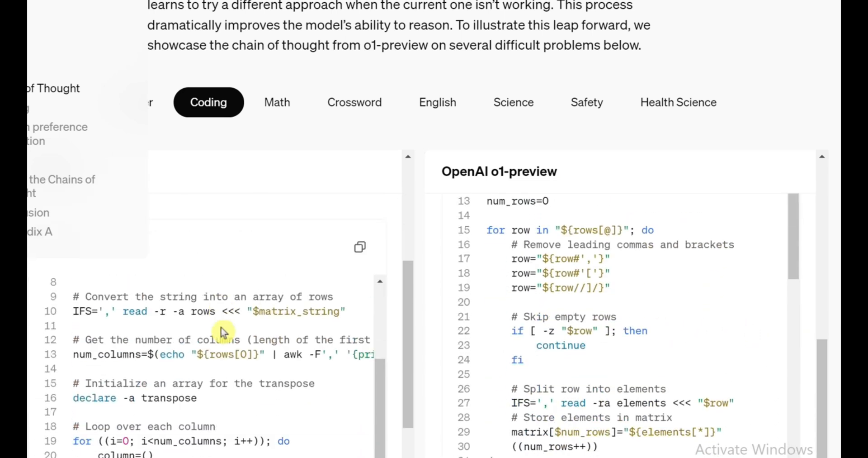
pyautogui.scroll(-3)
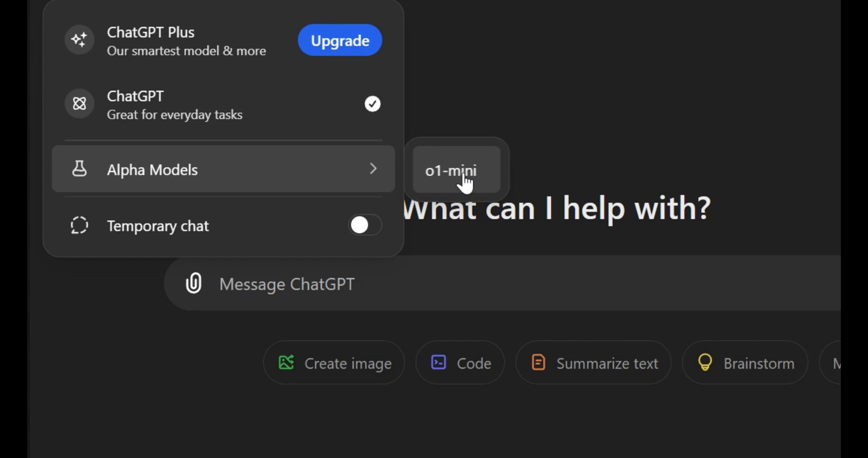
pyautogui.click(451, 170)
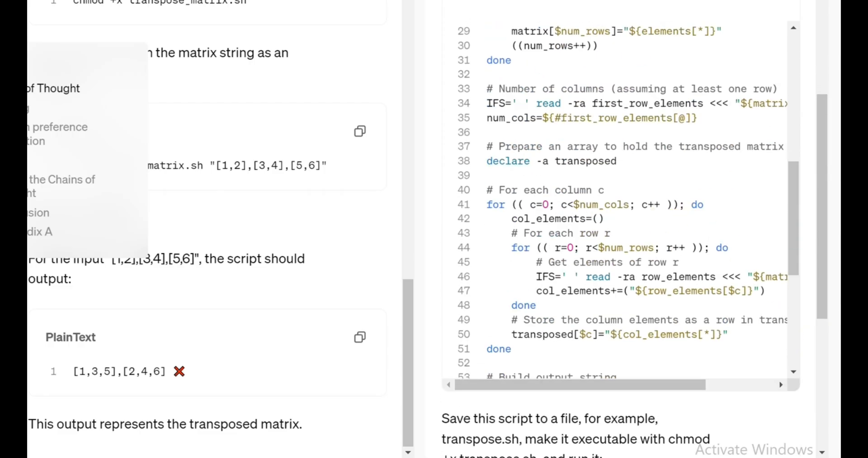
pyautogui.scroll(-3)
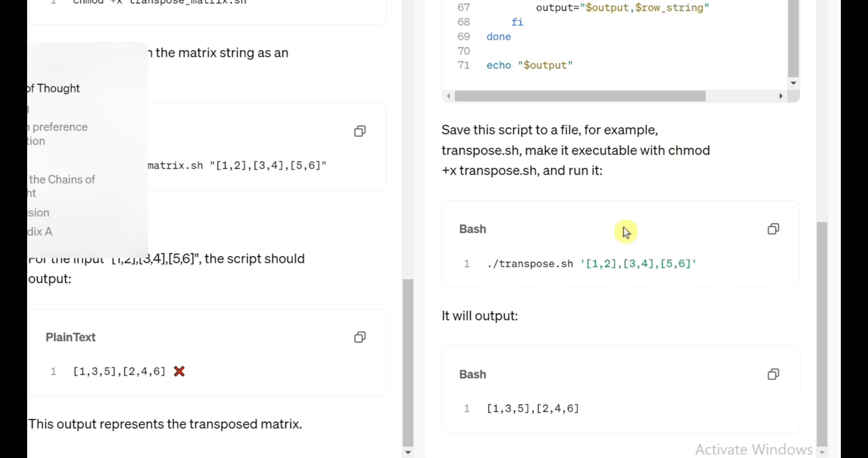
pyautogui.scroll(-3)
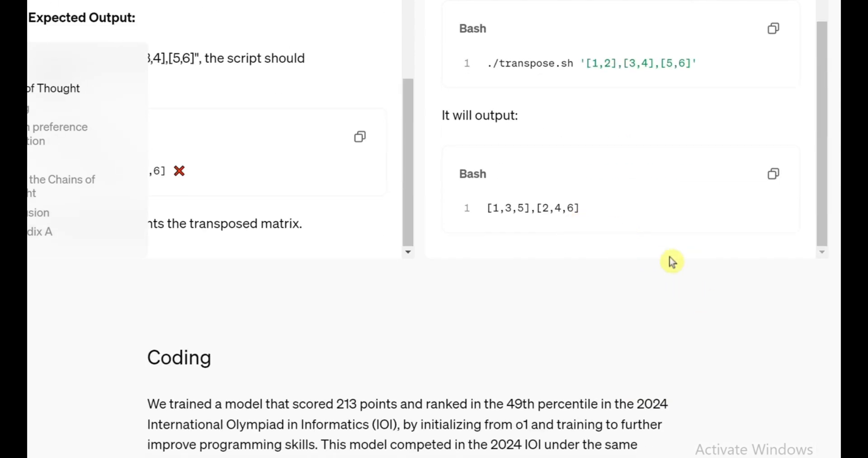
pyautogui.scroll(3)
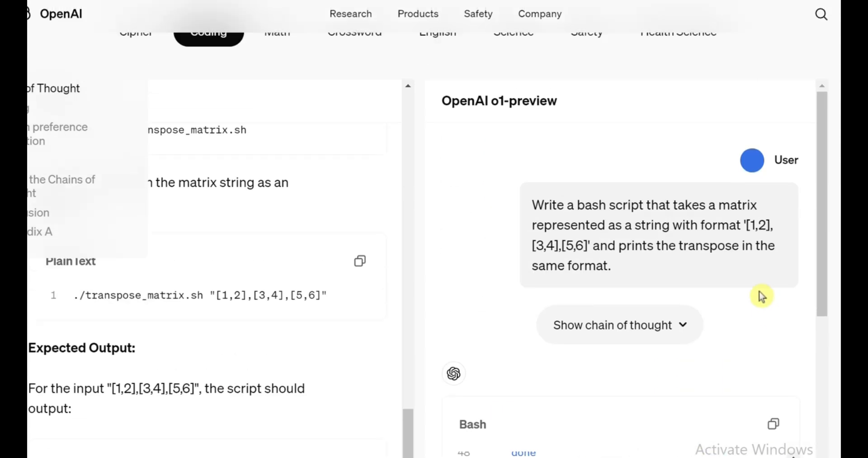
pyautogui.scroll(3)
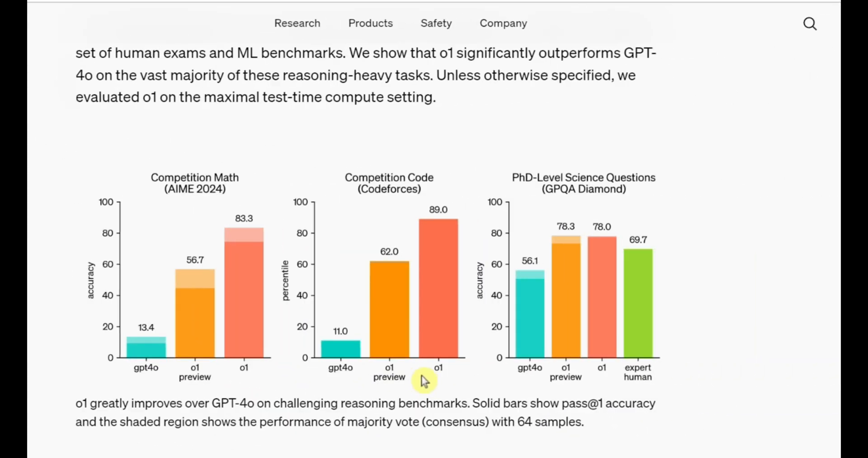
pyautogui.moveTo(425, 381)
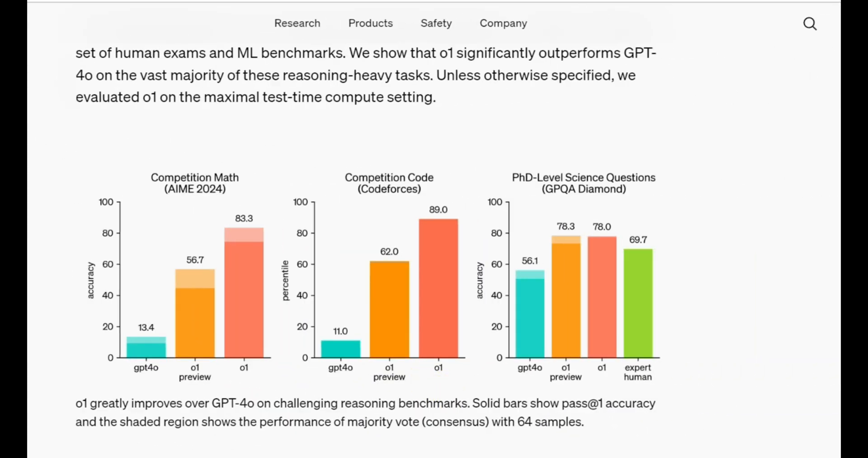
pyautogui.moveTo(526, 285)
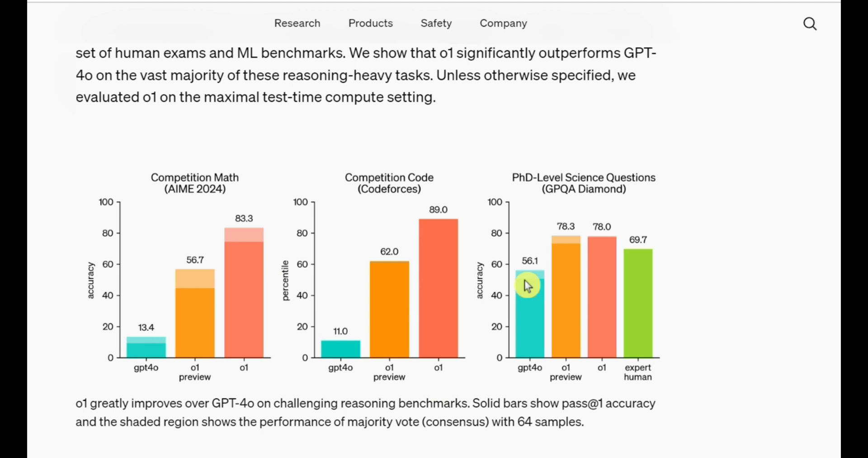
pyautogui.moveTo(617, 227)
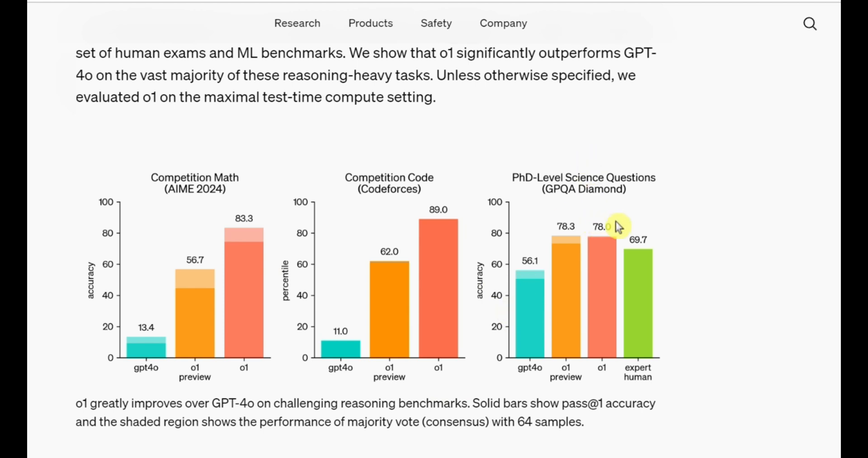
pyautogui.moveTo(633, 298)
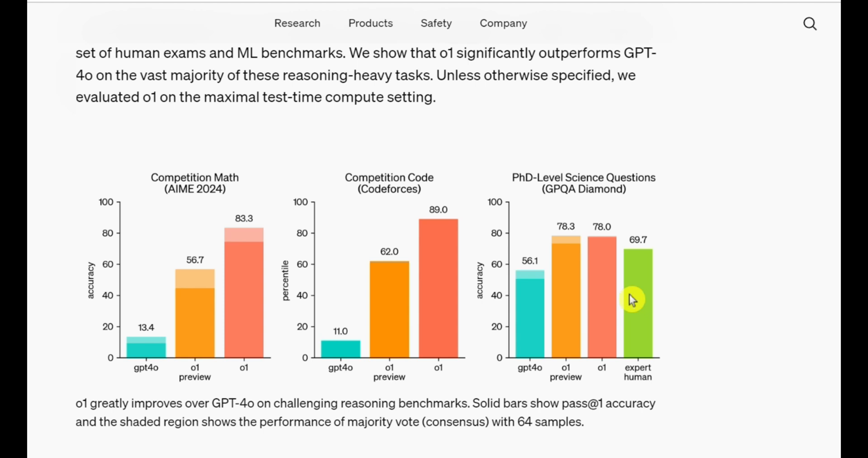
pyautogui.moveTo(462, 300)
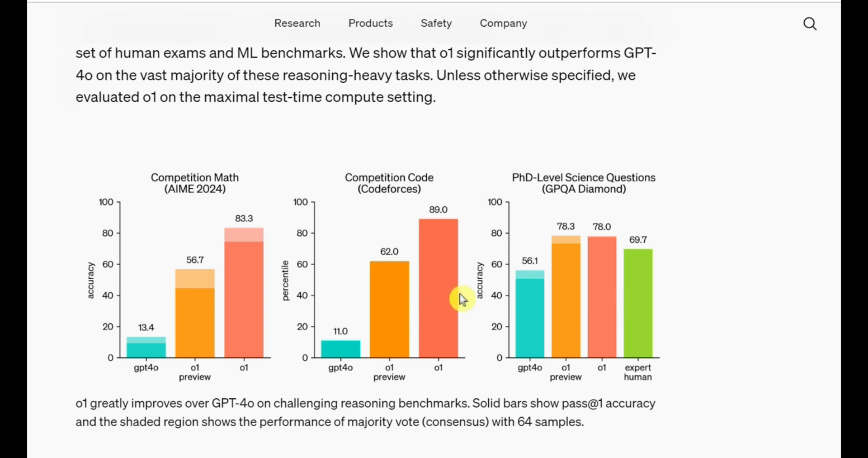
pyautogui.moveTo(148, 343)
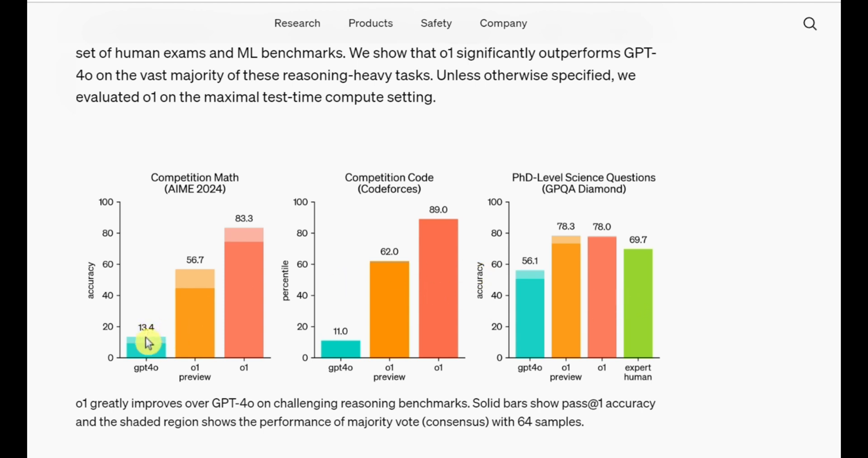
pyautogui.scroll(-3)
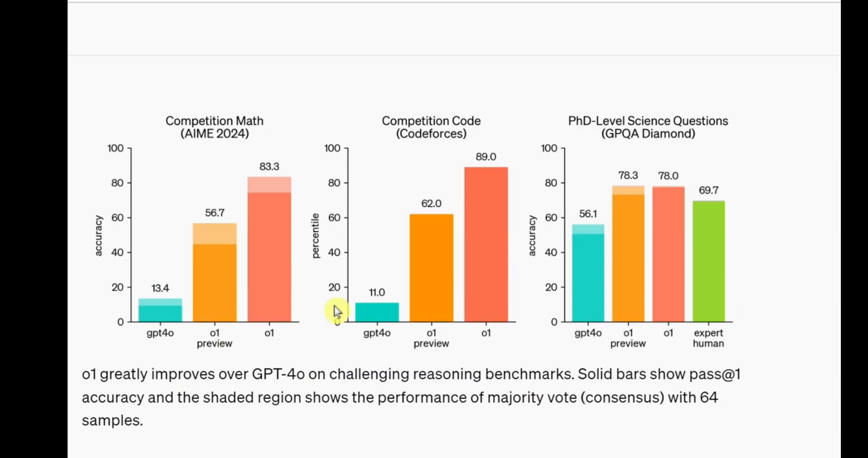
pyautogui.scroll(3)
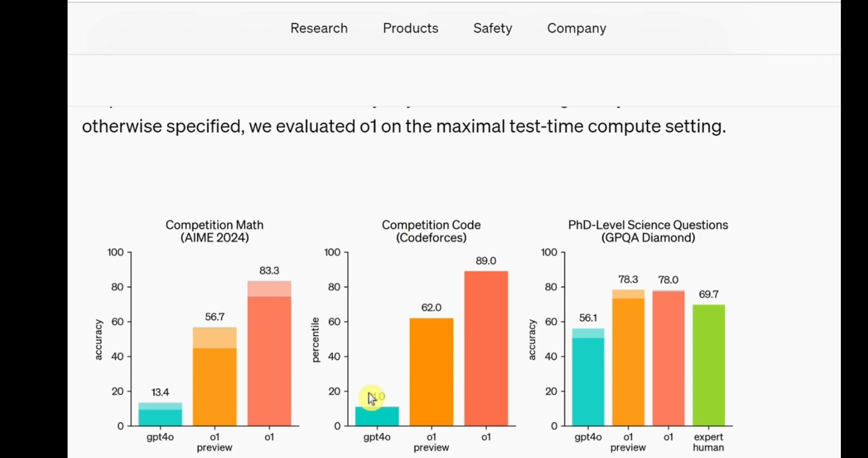
pyautogui.moveTo(372, 418)
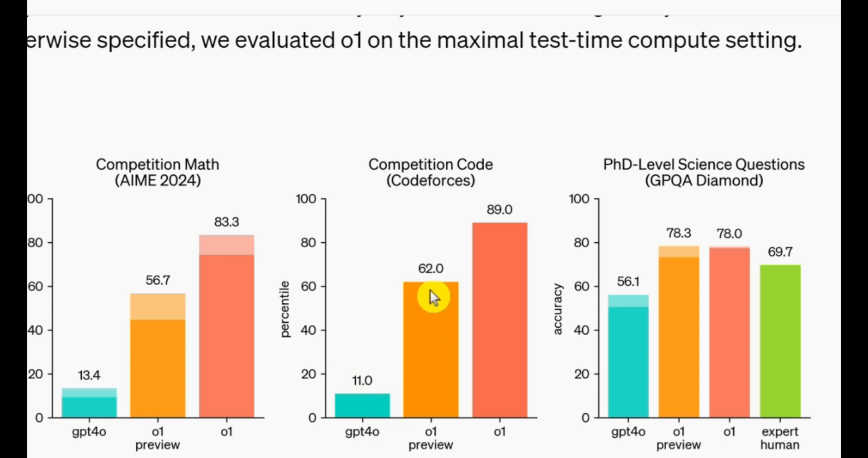
pyautogui.moveTo(521, 285)
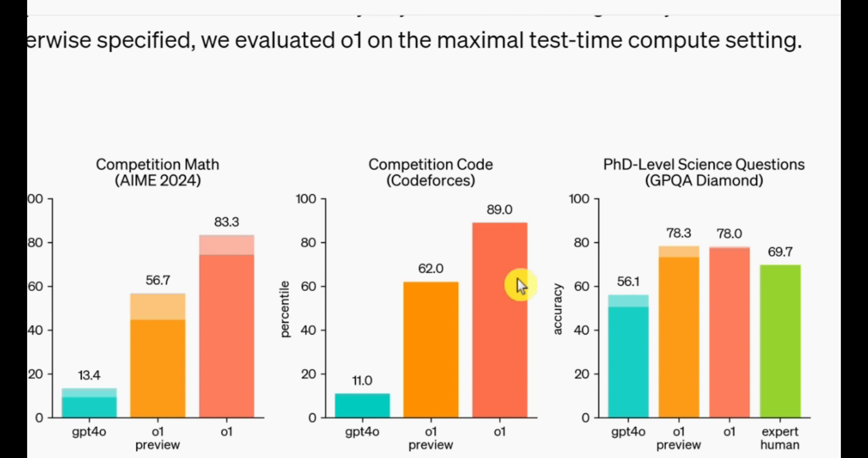
pyautogui.moveTo(526, 272)
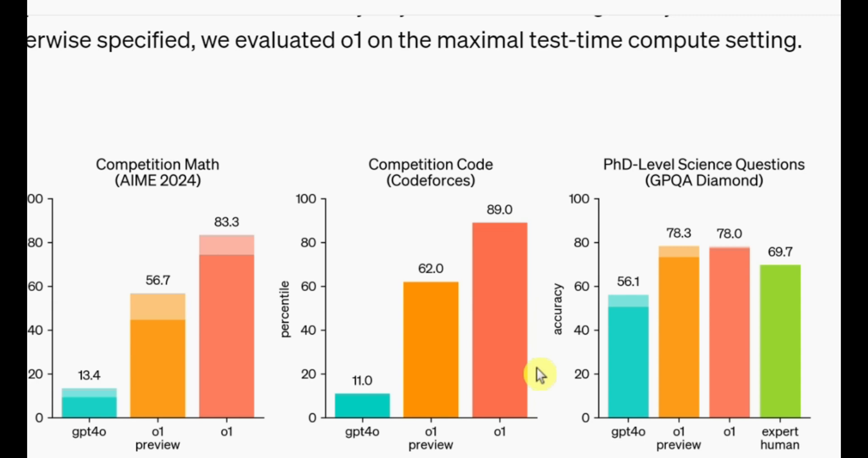
pyautogui.moveTo(501, 372)
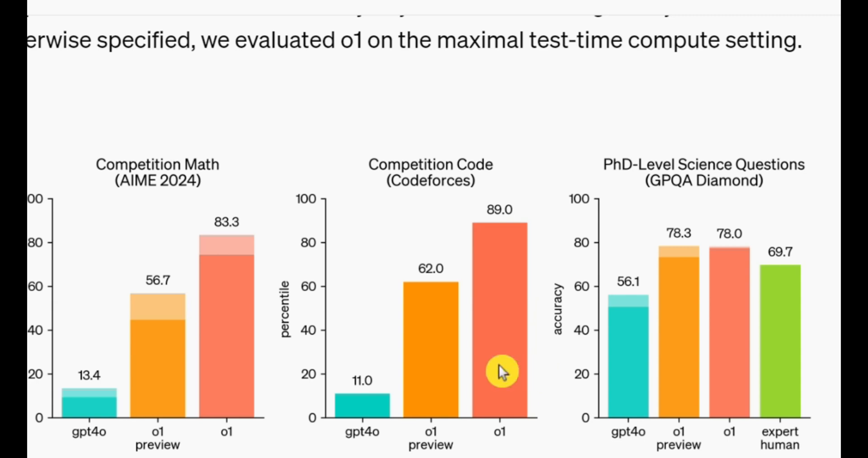
pyautogui.moveTo(512, 380)
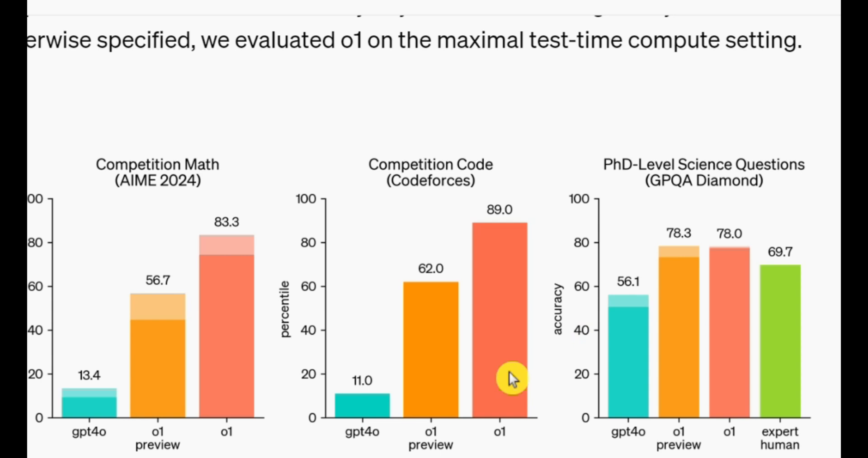
pyautogui.moveTo(684, 211)
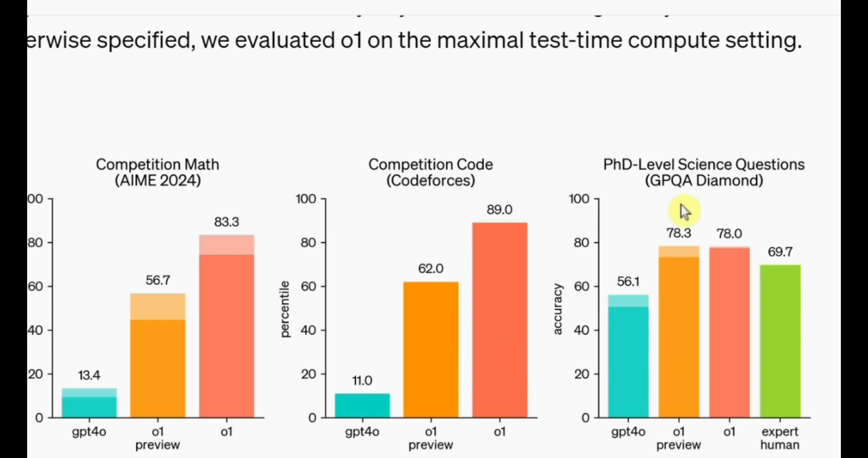
pyautogui.moveTo(651, 332)
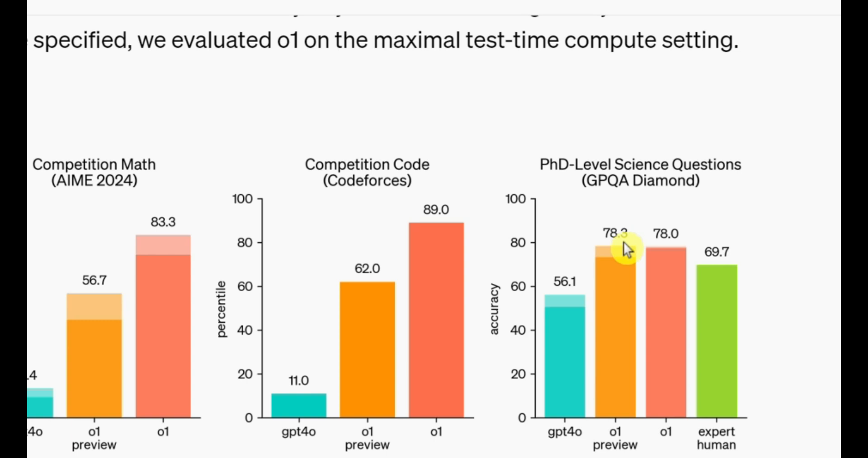
pyautogui.moveTo(612, 247)
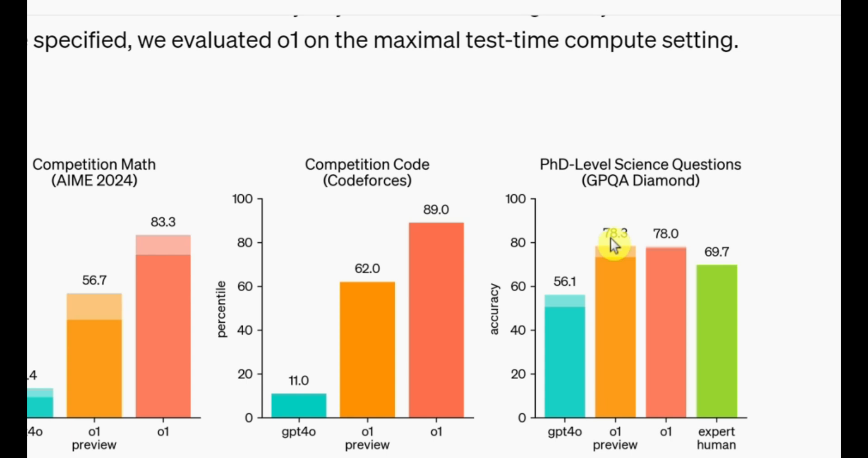
pyautogui.moveTo(734, 340)
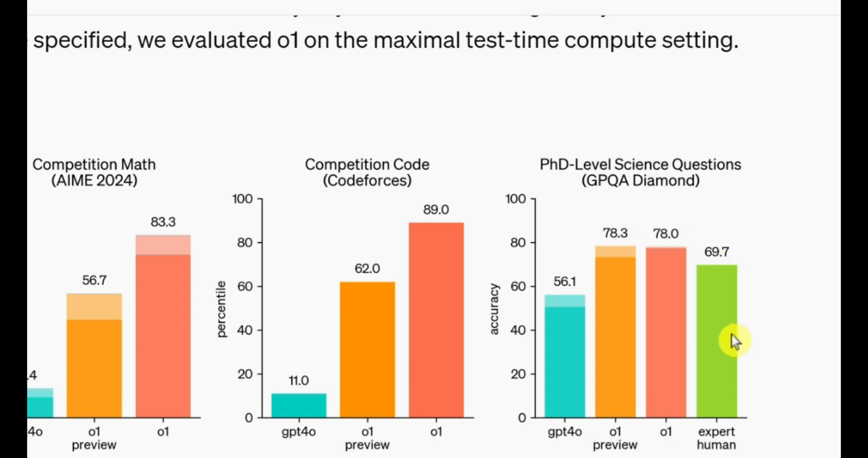
pyautogui.moveTo(709, 367)
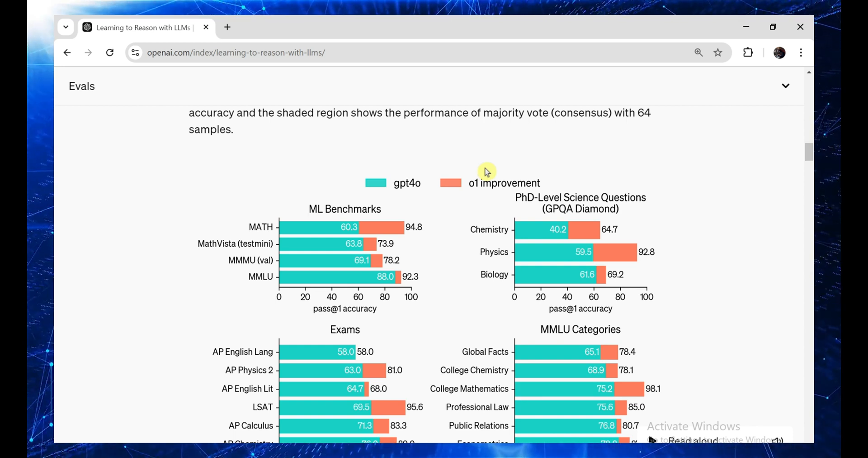
pyautogui.moveTo(360, 219)
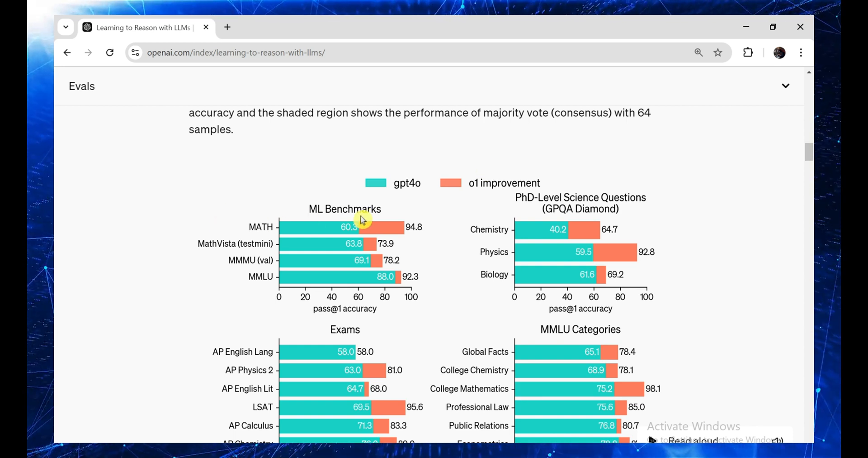
pyautogui.moveTo(369, 230)
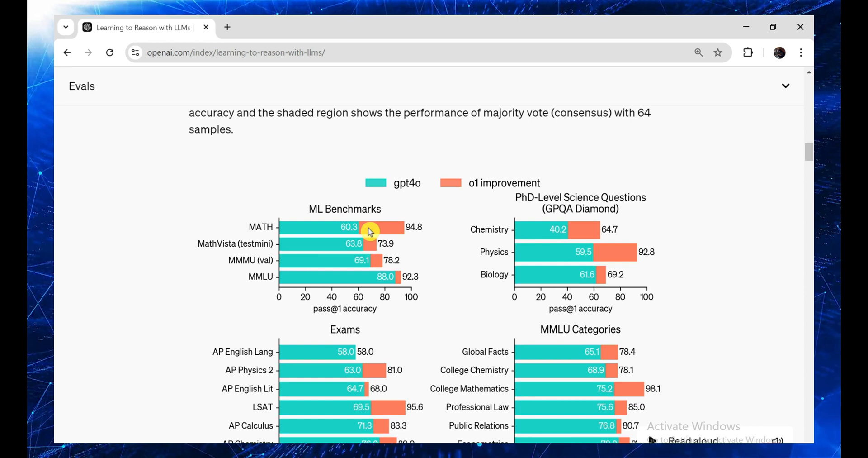
pyautogui.moveTo(418, 228)
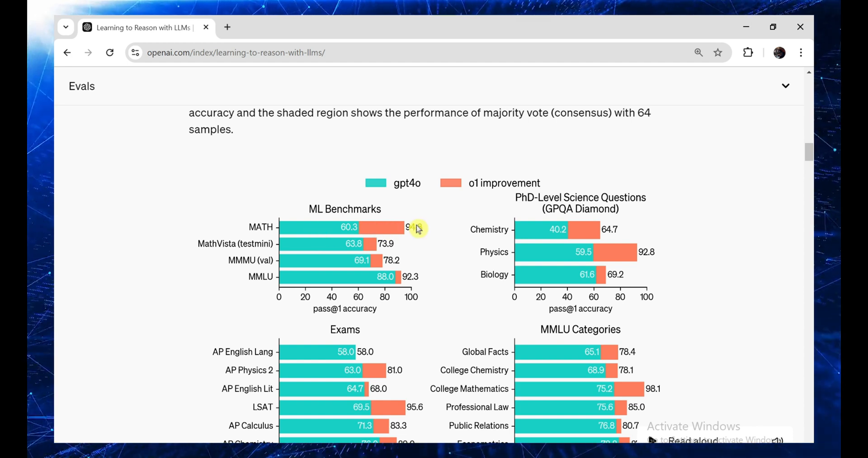
pyautogui.moveTo(367, 279)
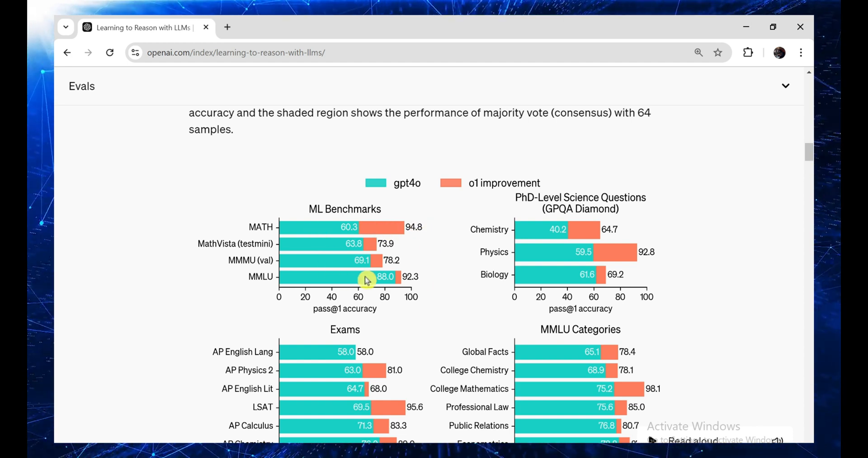
pyautogui.moveTo(412, 295)
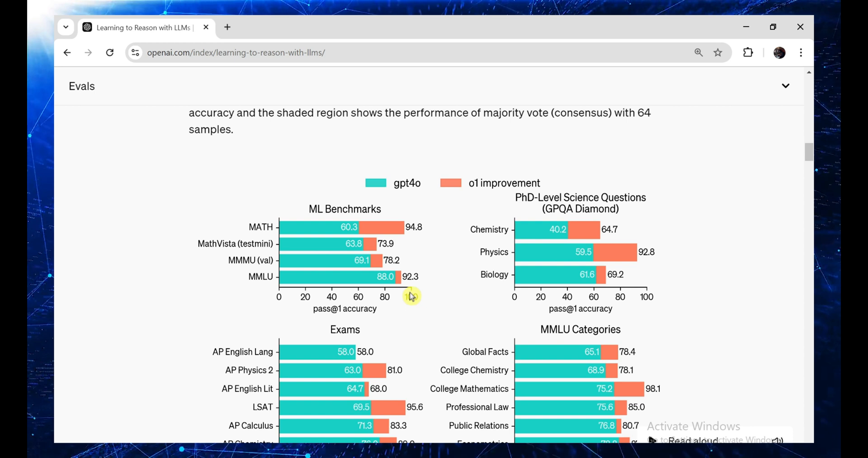
pyautogui.moveTo(450, 319)
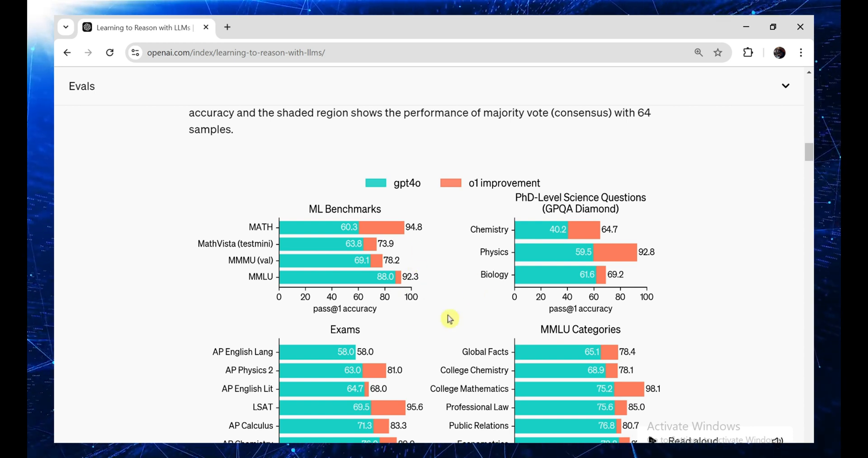
pyautogui.scroll(-3)
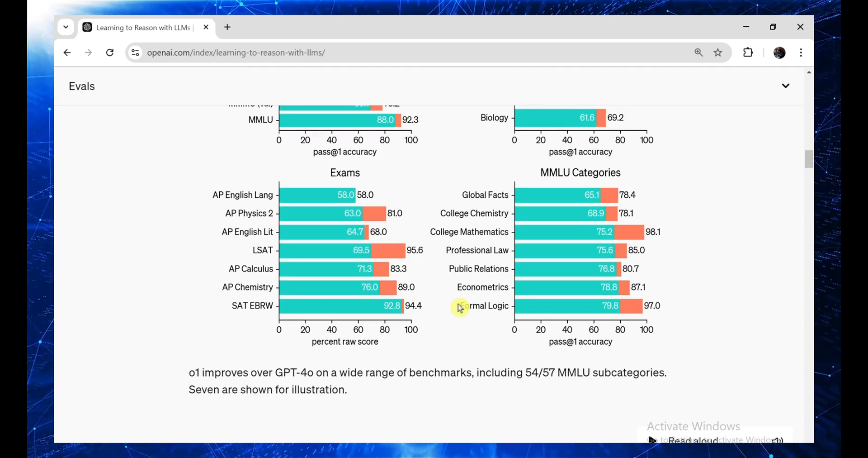
pyautogui.scroll(3)
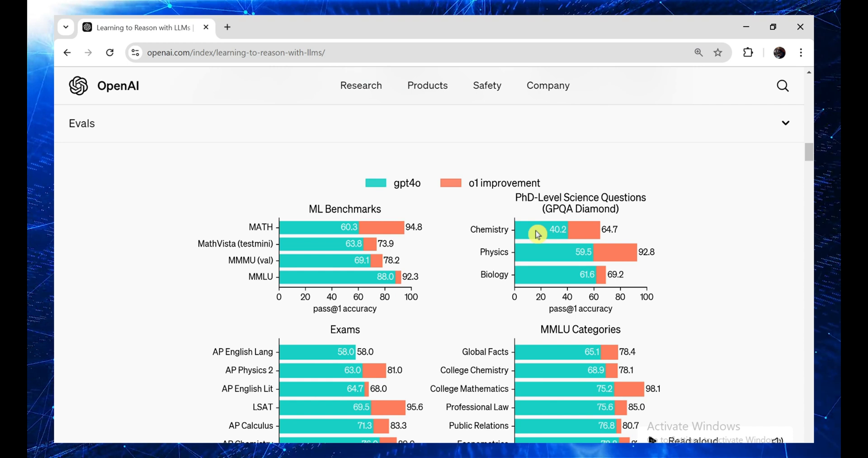
pyautogui.moveTo(622, 271)
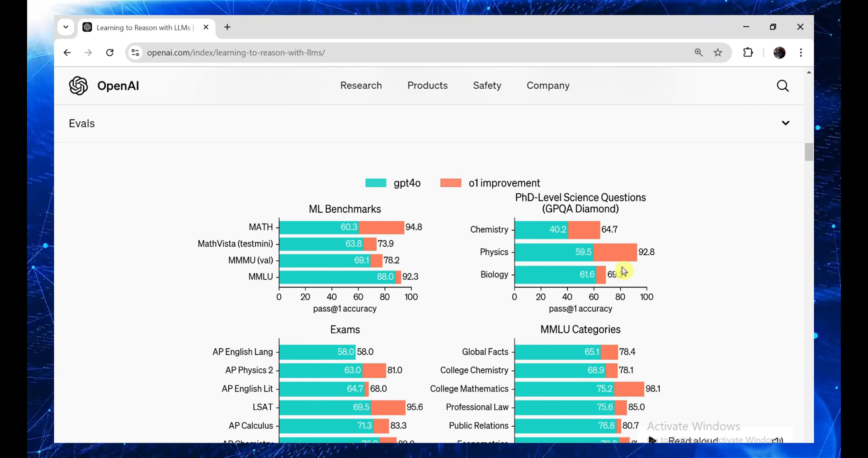
pyautogui.moveTo(566, 285)
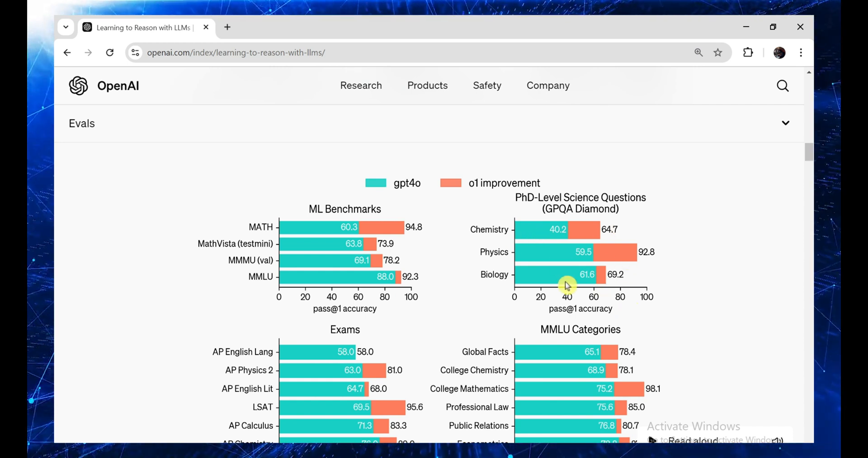
pyautogui.scroll(-3)
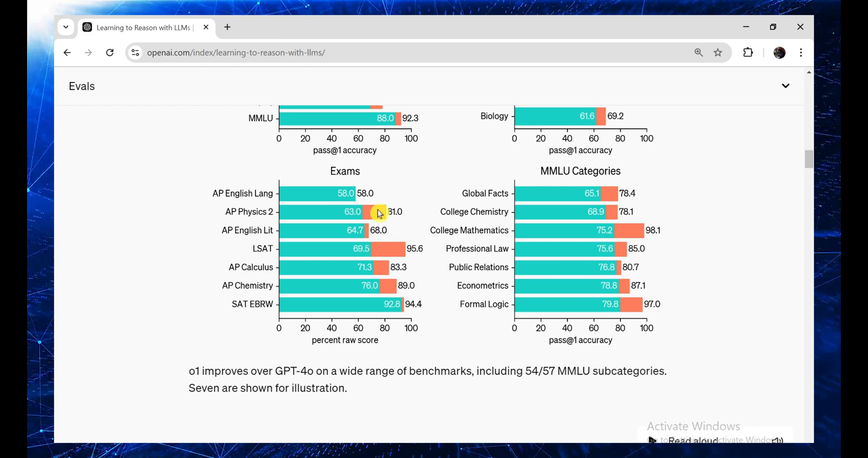
pyautogui.moveTo(449, 255)
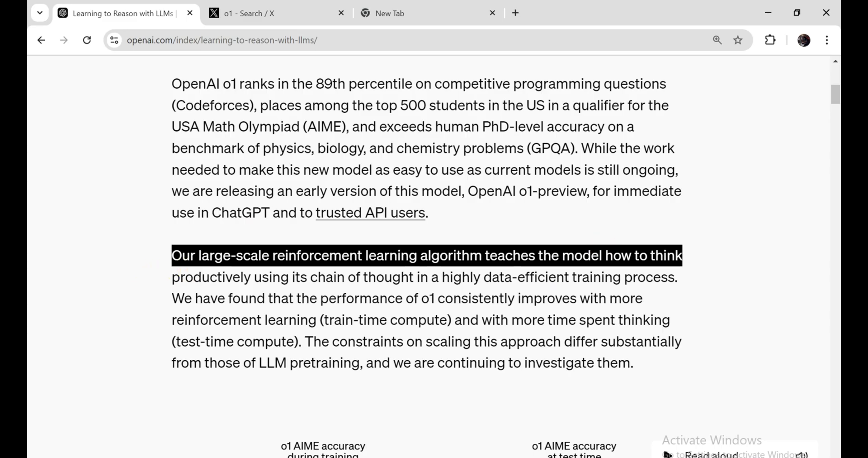
# - Highlight the reinforcement-learning and train-time/test-time compute sentences, then reach the AIME accuracy charts
pyautogui.moveTo(171, 255); pyautogui.dragTo(309, 277)
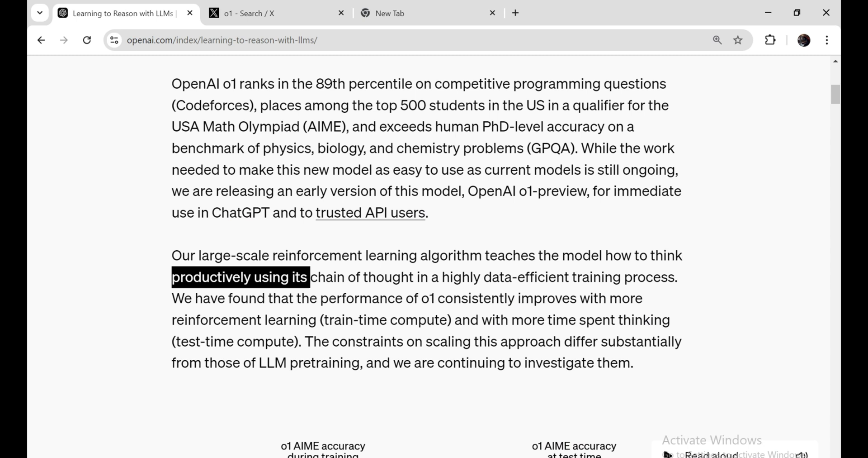
pyautogui.moveTo(310, 276); pyautogui.dragTo(548, 277)
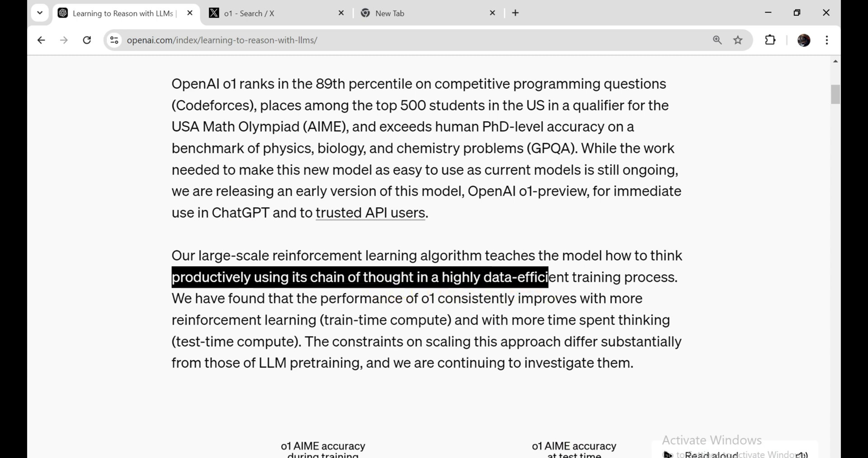
pyautogui.moveTo(548, 277); pyautogui.dragTo(674, 277)
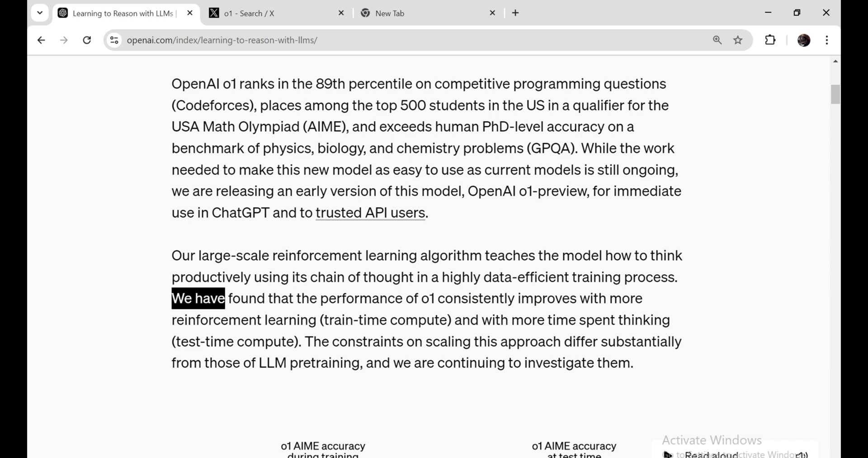
pyautogui.moveTo(227, 297); pyautogui.dragTo(576, 319)
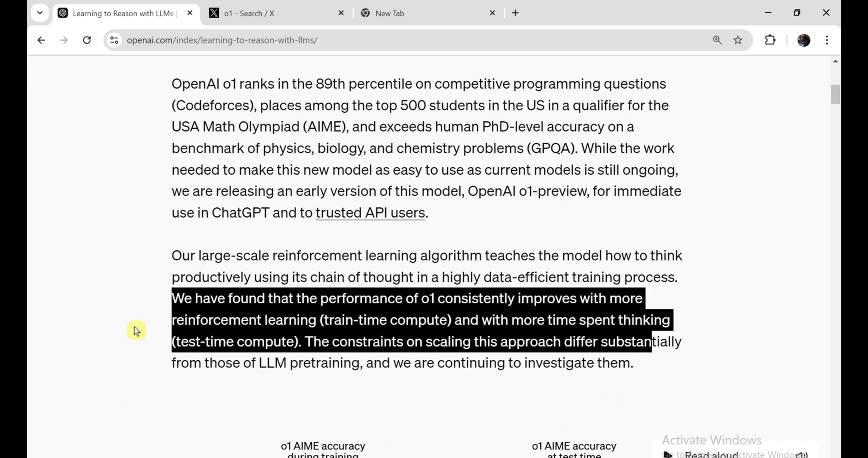
pyautogui.moveTo(487, 399)
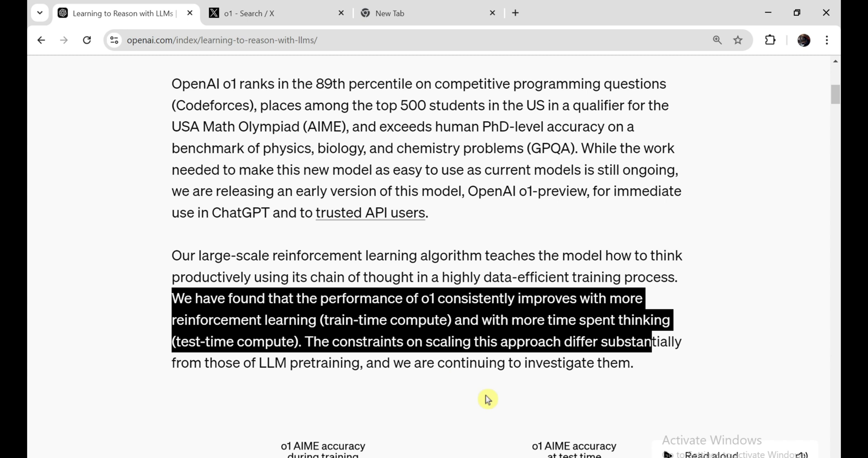
pyautogui.scroll(-3)
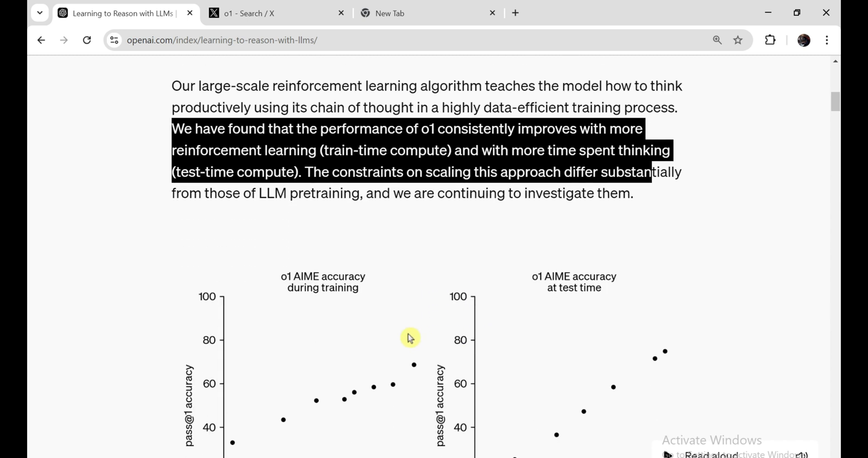
# - Show Tom Yeh's liked post with the RLHF versus Strawberry o1 chain-of-thought diagram
pyautogui.click(272, 13)
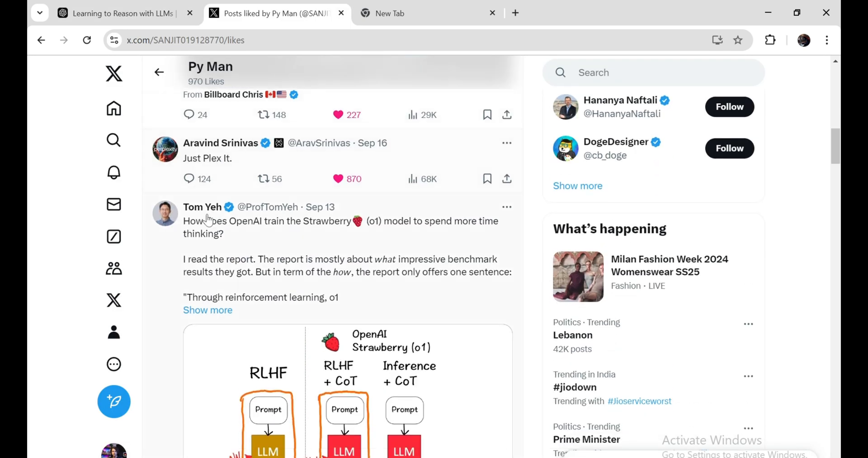
pyautogui.scroll(-3)
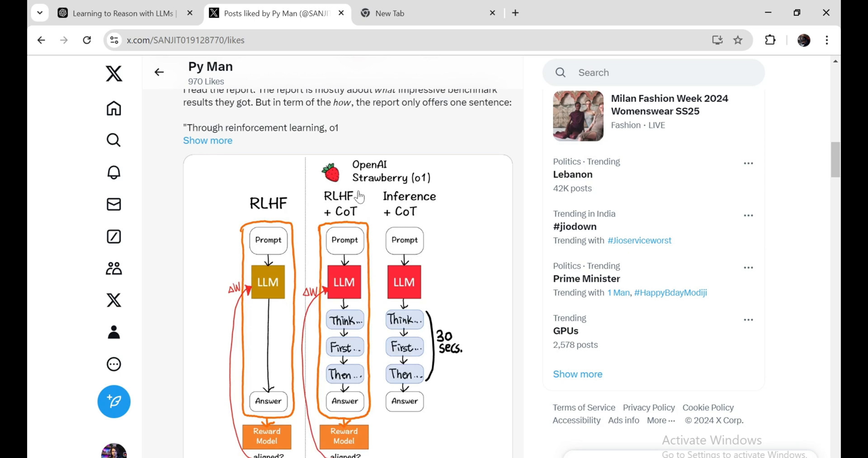
pyautogui.scroll(-3)
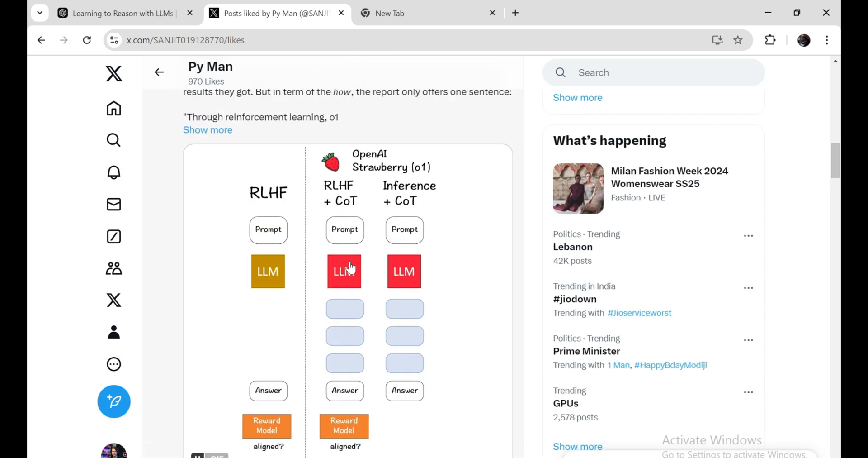
pyautogui.scroll(3)
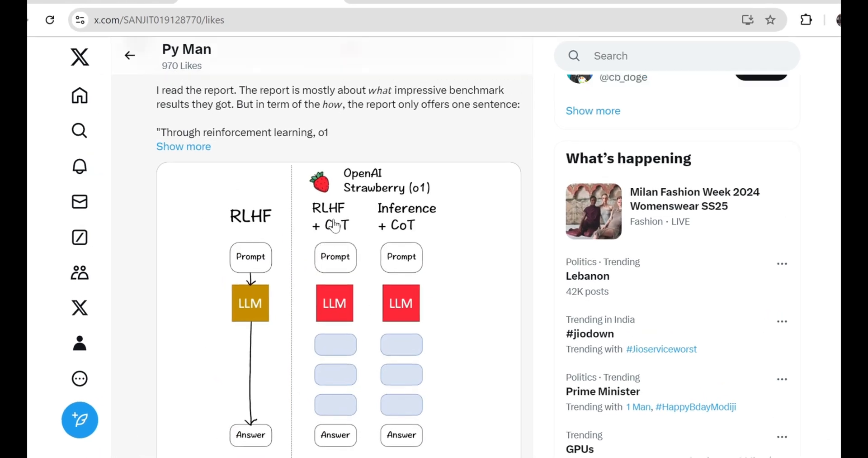
pyautogui.scroll(-3)
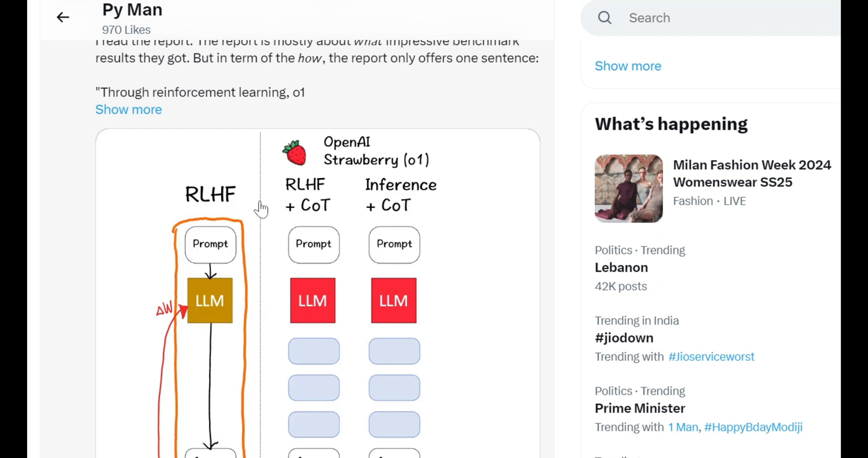
pyautogui.moveTo(249, 219)
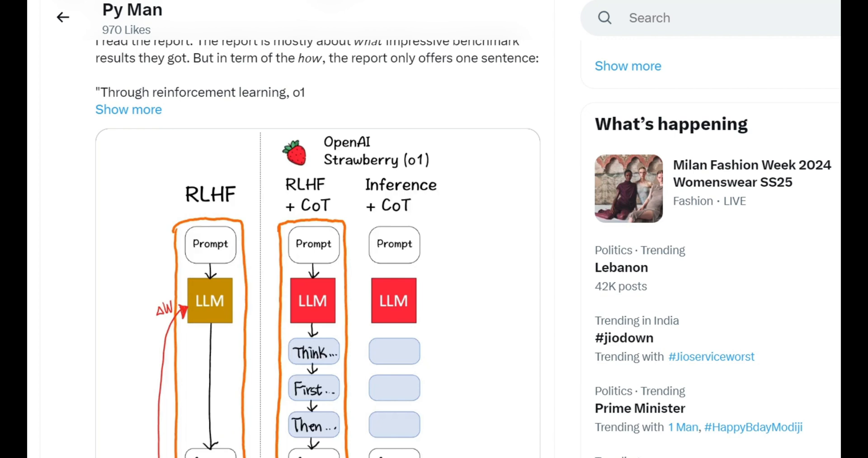
pyautogui.scroll(-3)
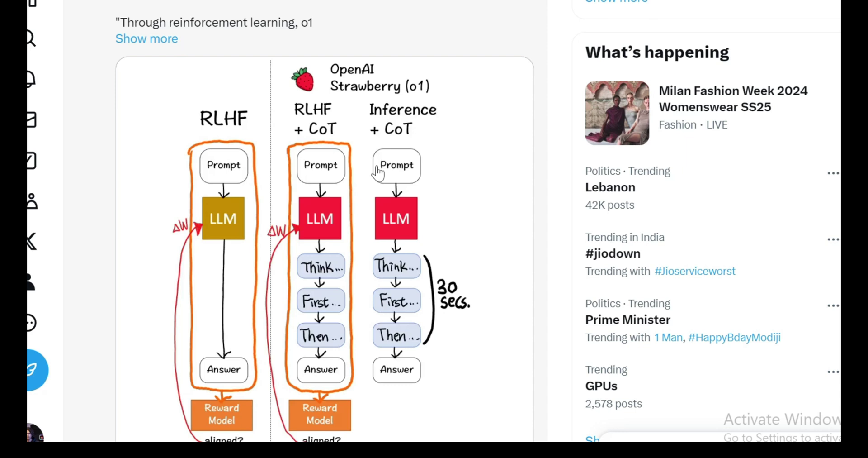
pyautogui.moveTo(450, 139)
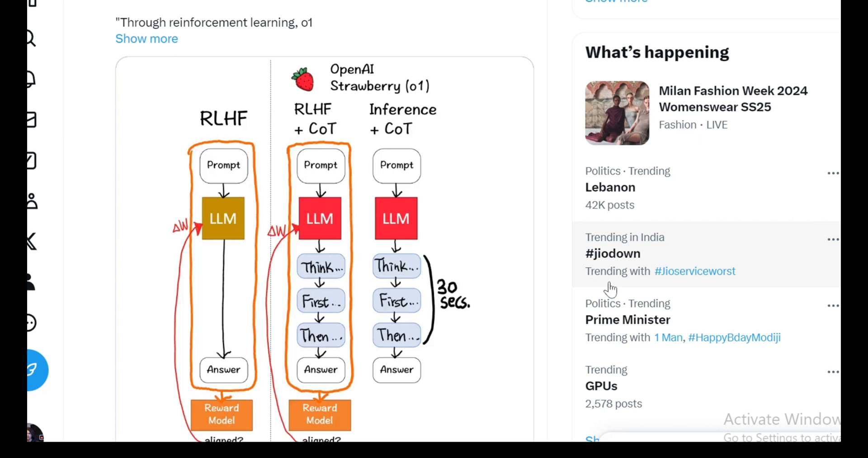
# - View the two o1 AIME accuracy charts against train-time and test-time compute
pyautogui.scroll(-3)
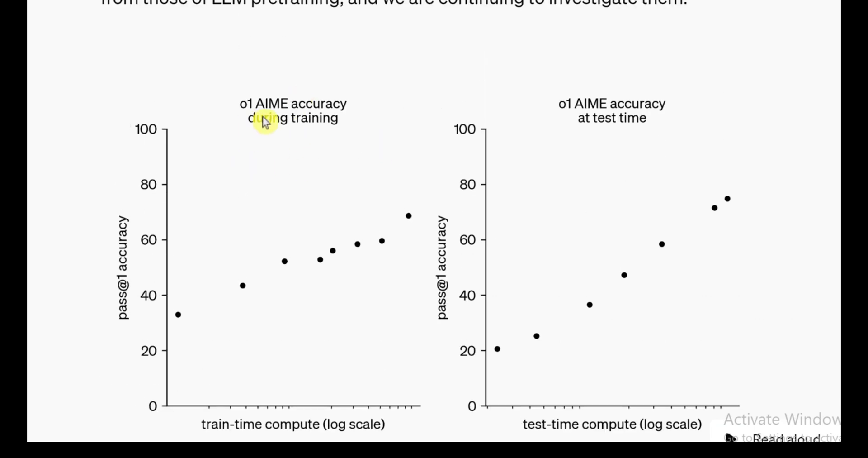
pyautogui.moveTo(139, 138)
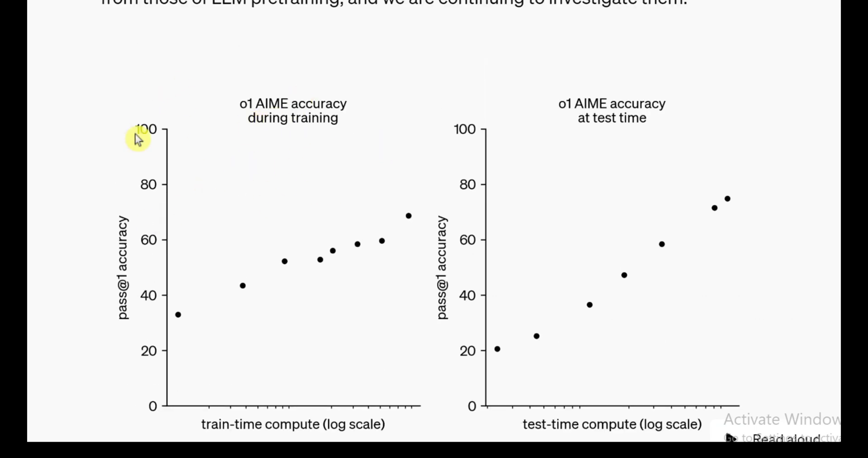
pyautogui.moveTo(665, 138)
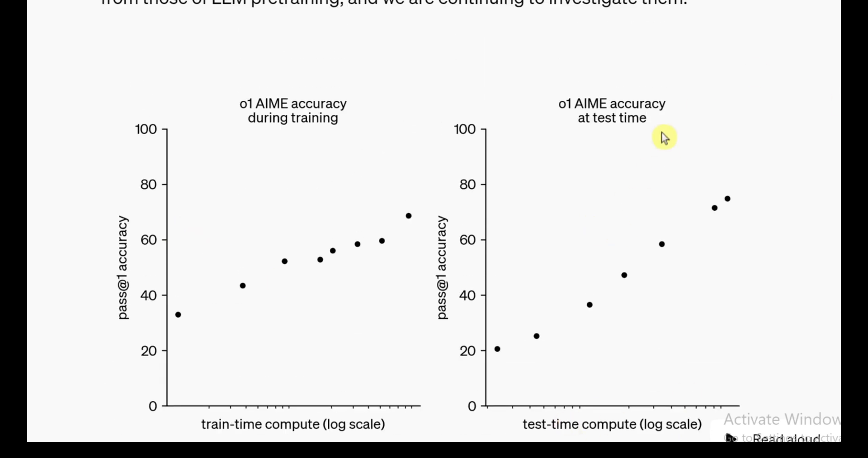
pyautogui.moveTo(689, 287)
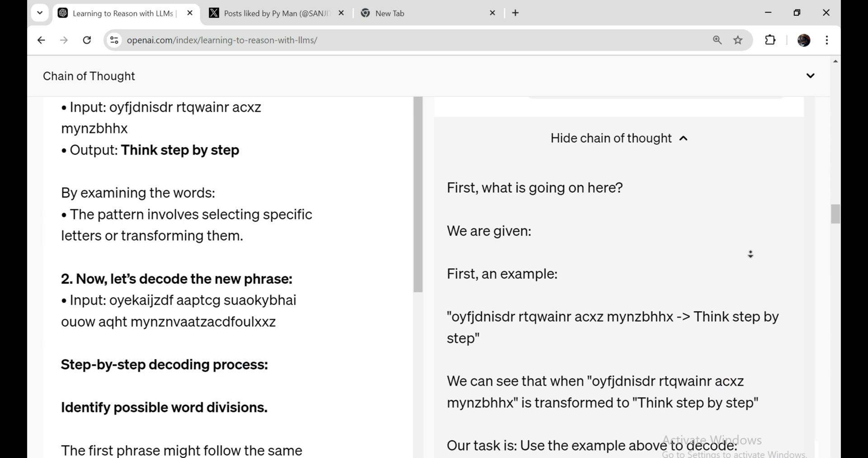
# - Read the cipher Chain of Thought panel down to the 'ciphertext words are exactly twice as long' observation
pyautogui.scroll(-3)
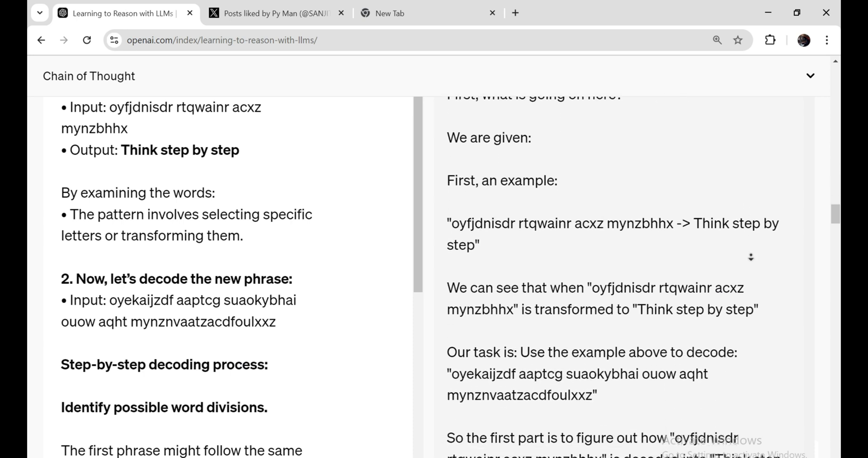
pyautogui.scroll(-3)
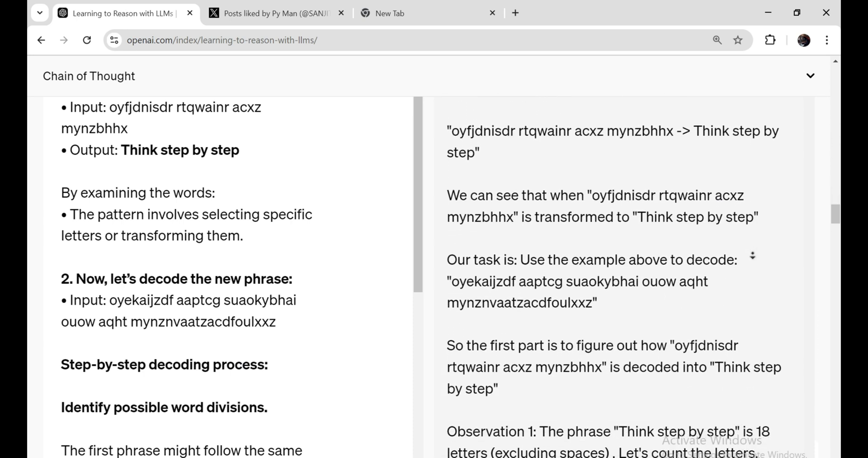
pyautogui.scroll(-3)
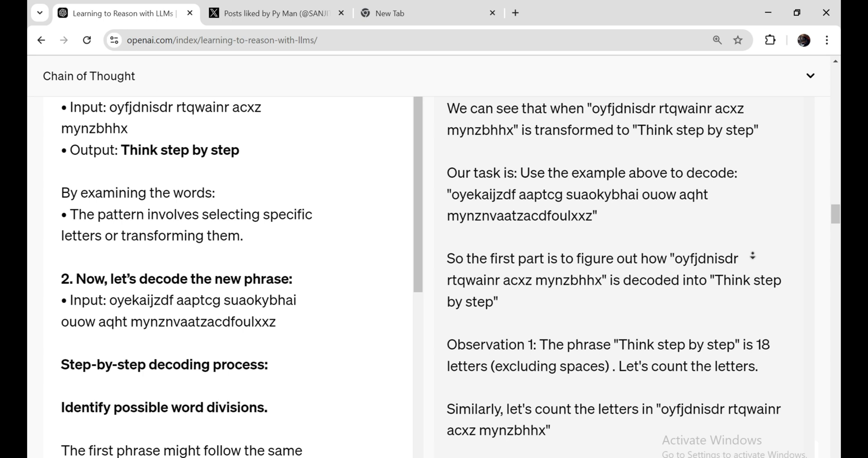
pyautogui.scroll(-3)
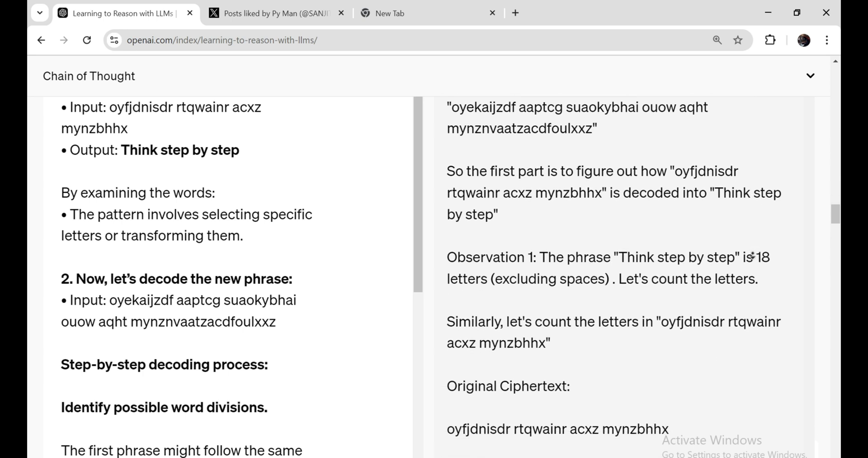
pyautogui.scroll(-3)
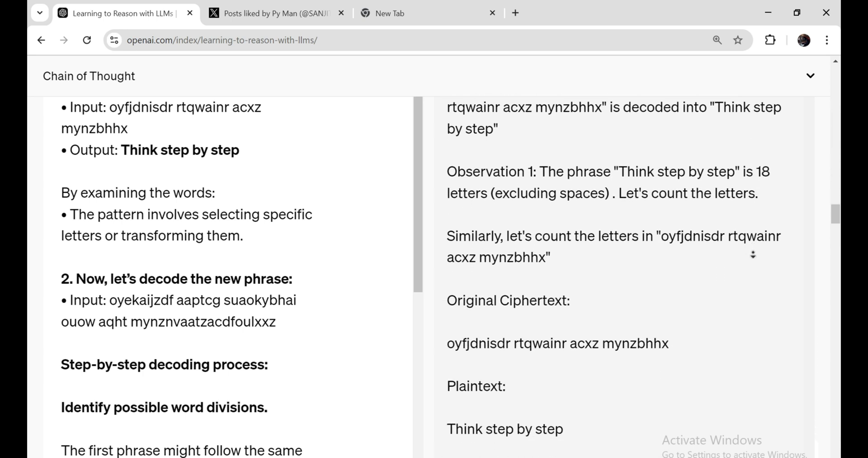
pyautogui.scroll(-3)
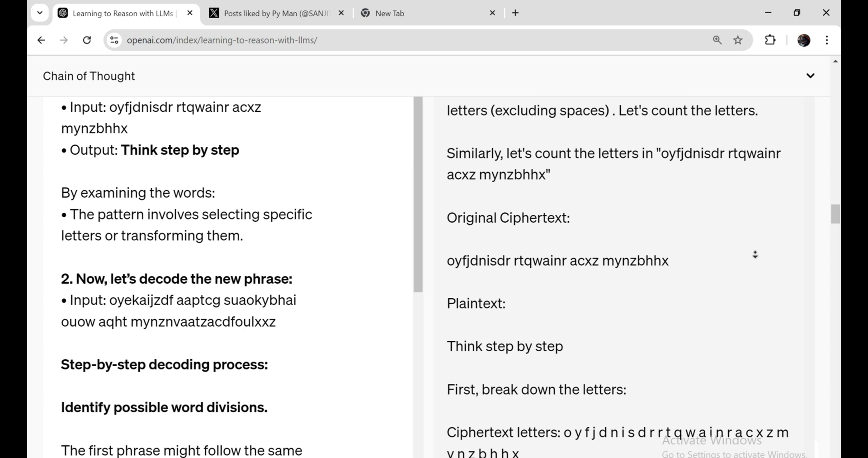
pyautogui.scroll(-3)
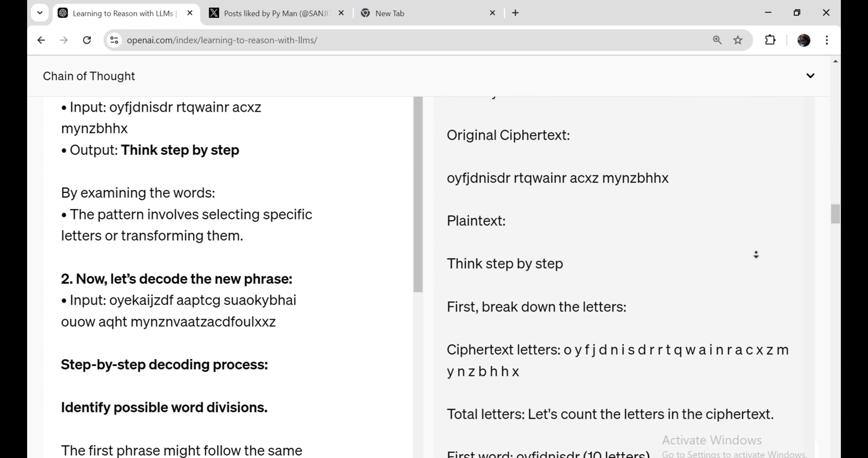
pyautogui.scroll(-3)
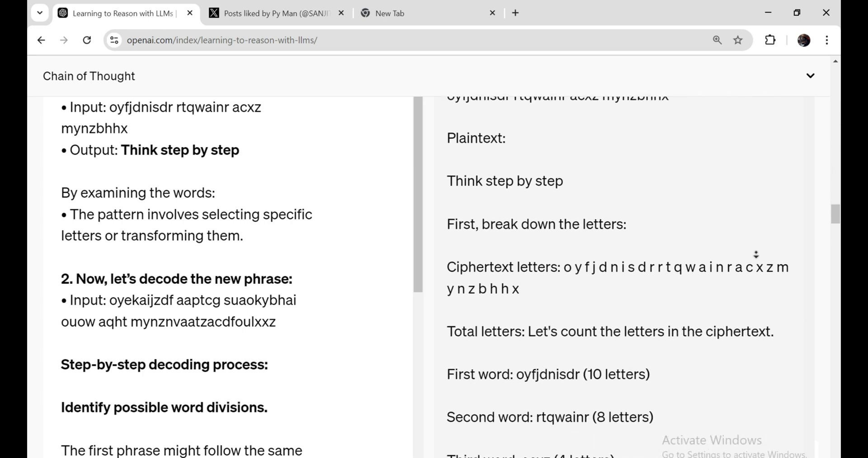
pyautogui.scroll(-3)
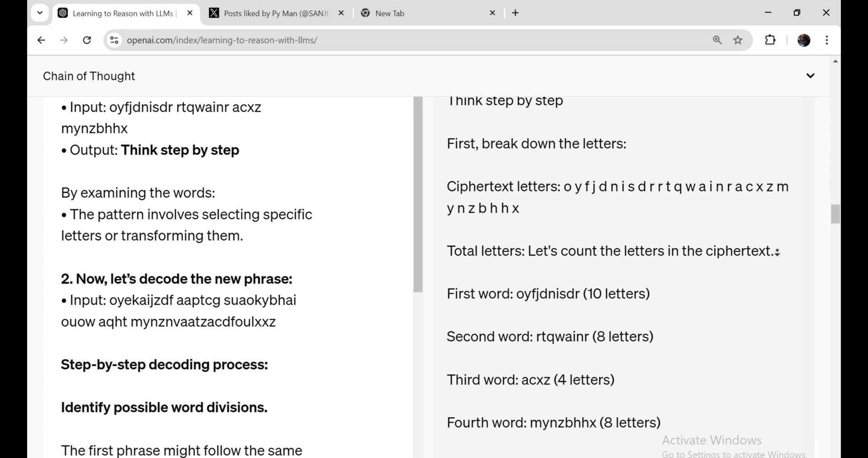
pyautogui.scroll(-3)
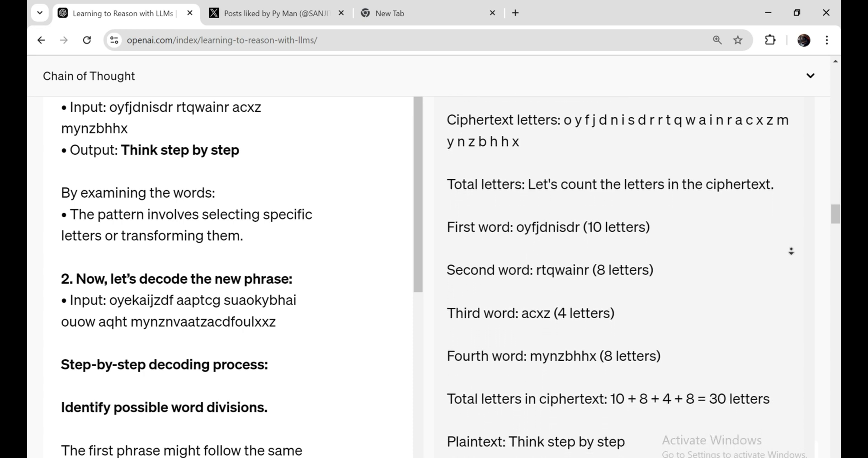
pyautogui.scroll(-3)
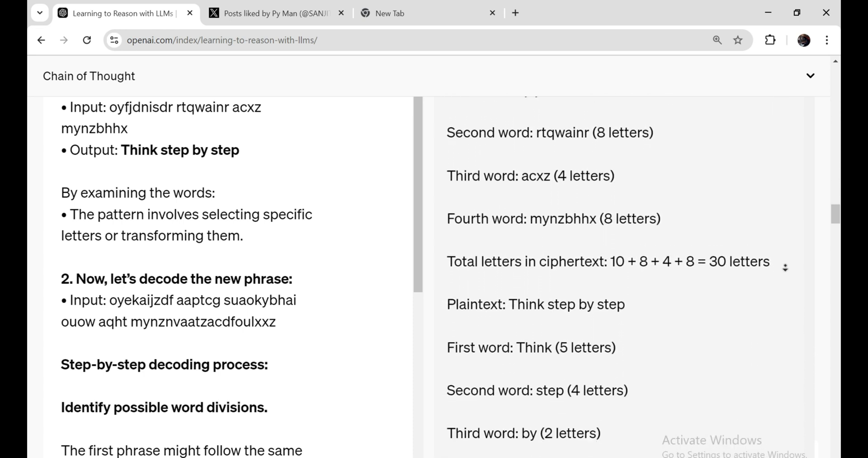
pyautogui.scroll(-3)
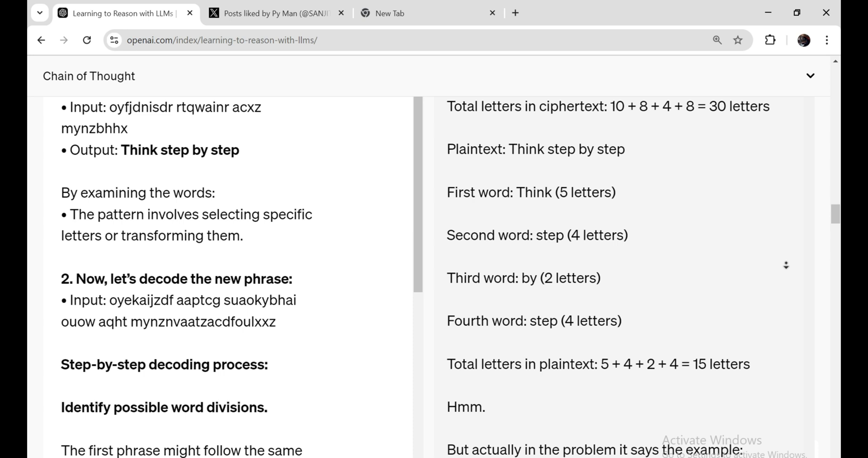
pyautogui.scroll(-3)
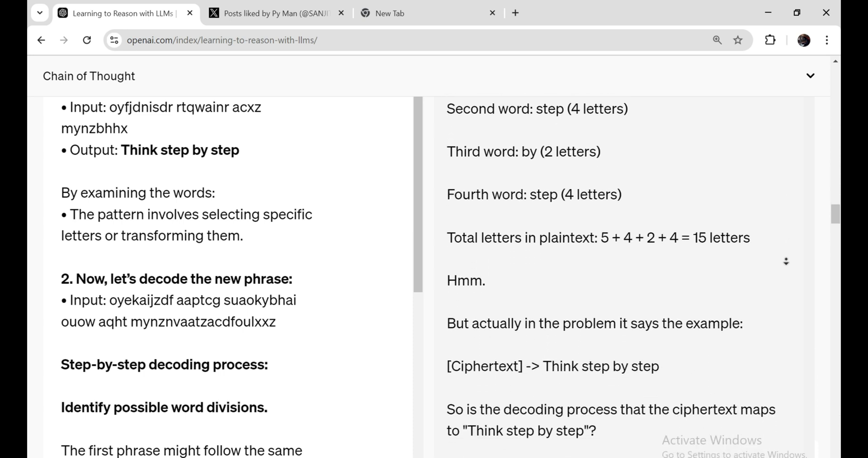
pyautogui.scroll(-3)
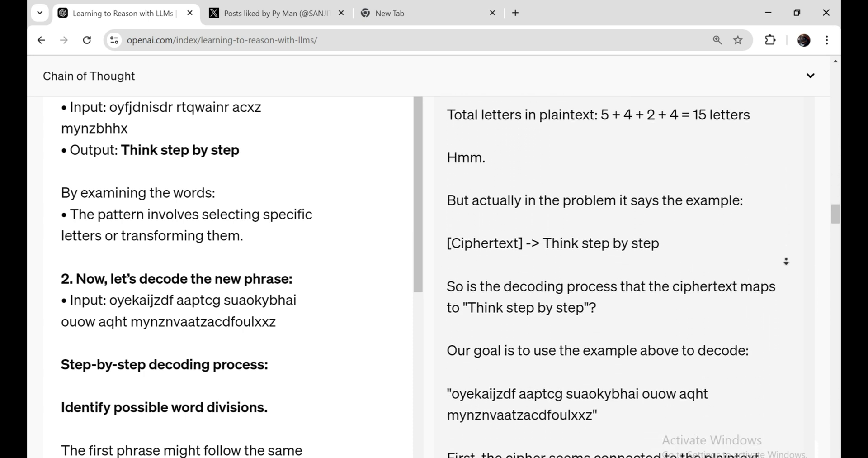
pyautogui.scroll(-3)
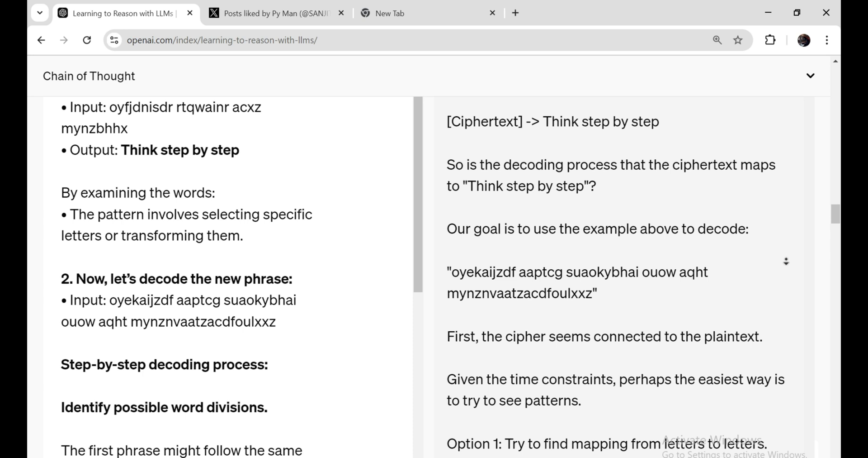
pyautogui.scroll(-3)
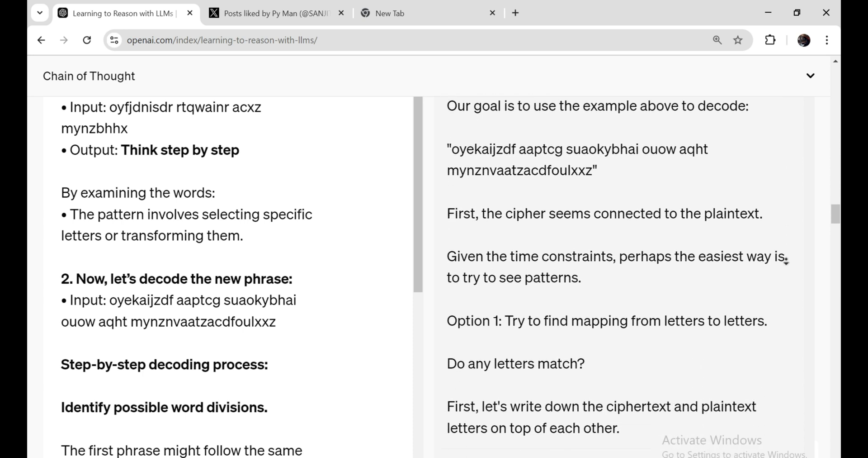
pyautogui.scroll(-3)
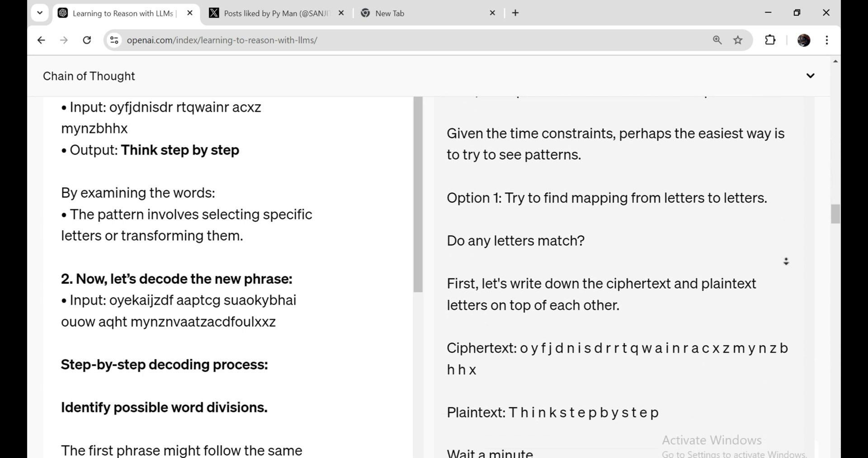
pyautogui.scroll(-3)
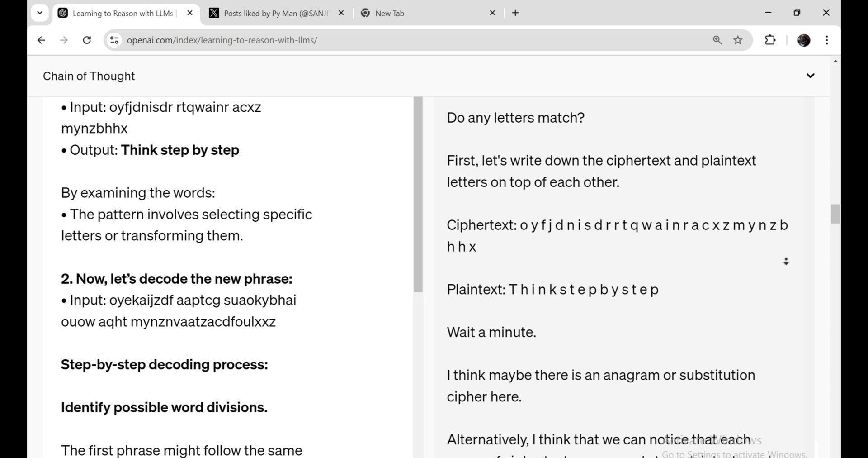
pyautogui.scroll(-3)
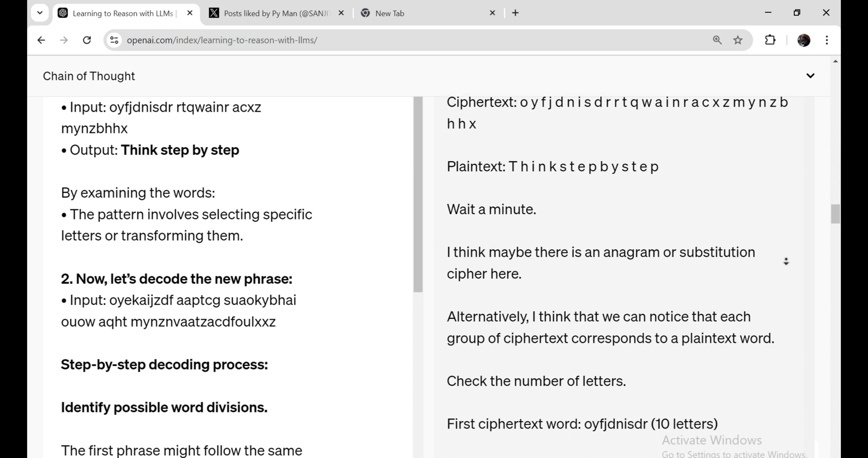
pyautogui.scroll(-3)
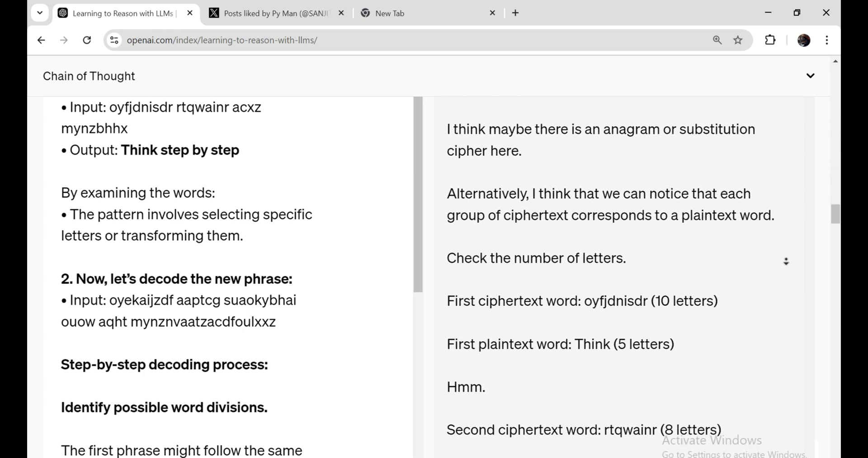
pyautogui.scroll(-3)
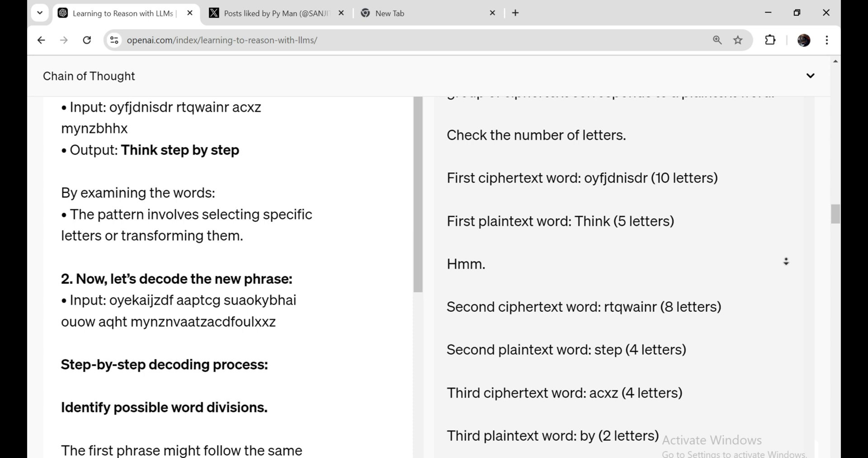
pyautogui.scroll(-3)
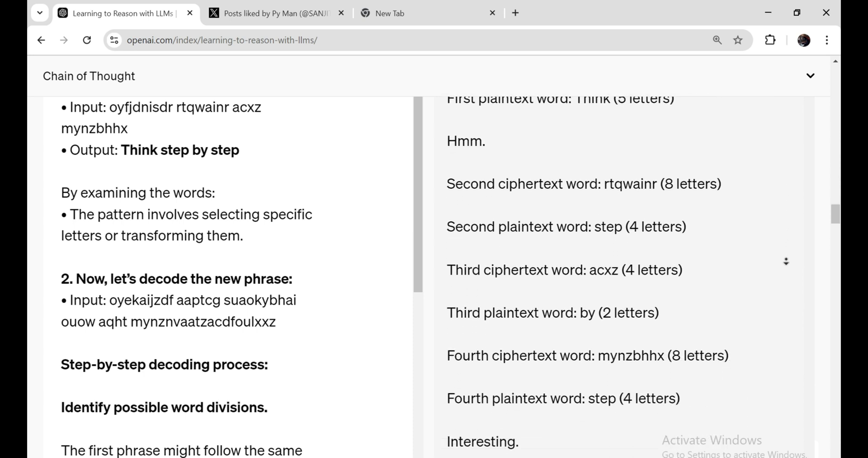
pyautogui.scroll(-3)
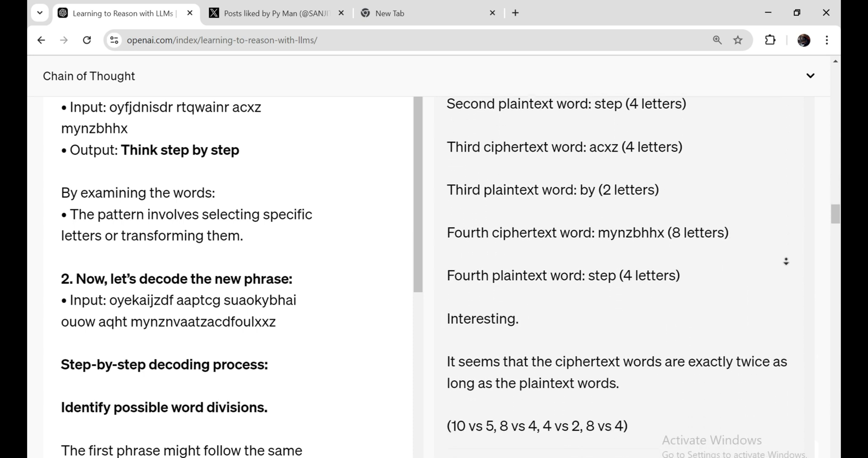
pyautogui.scroll(-3)
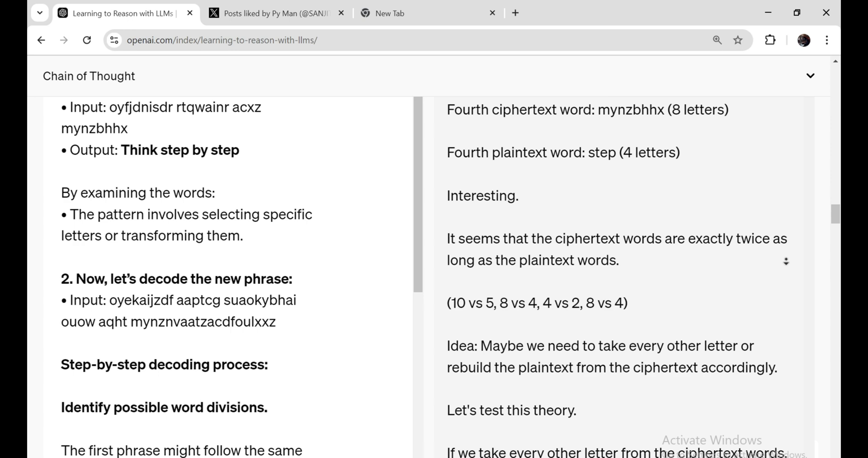
pyautogui.click(272, 13)
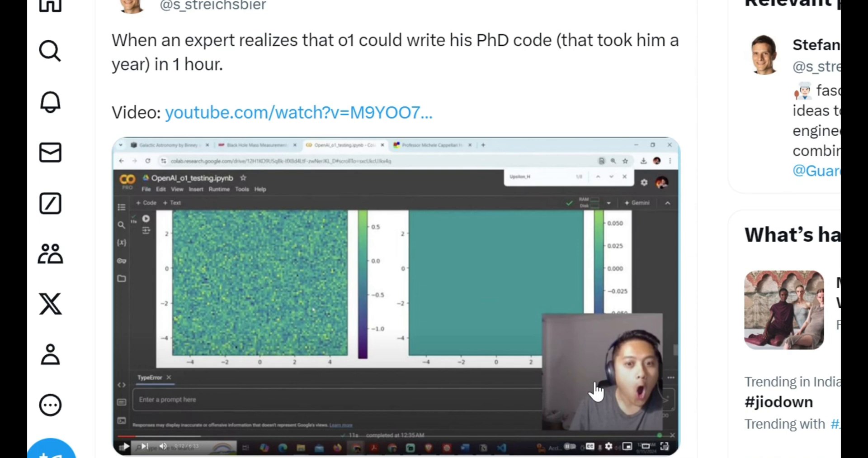
pyautogui.moveTo(598, 357)
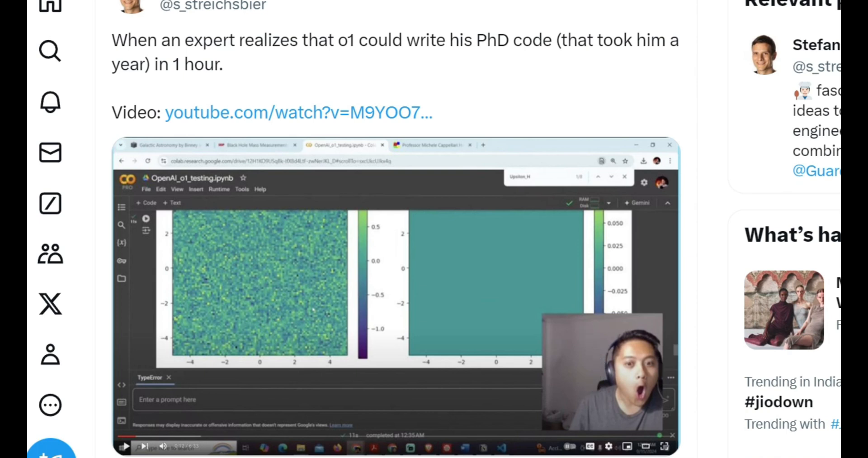
pyautogui.scroll(3)
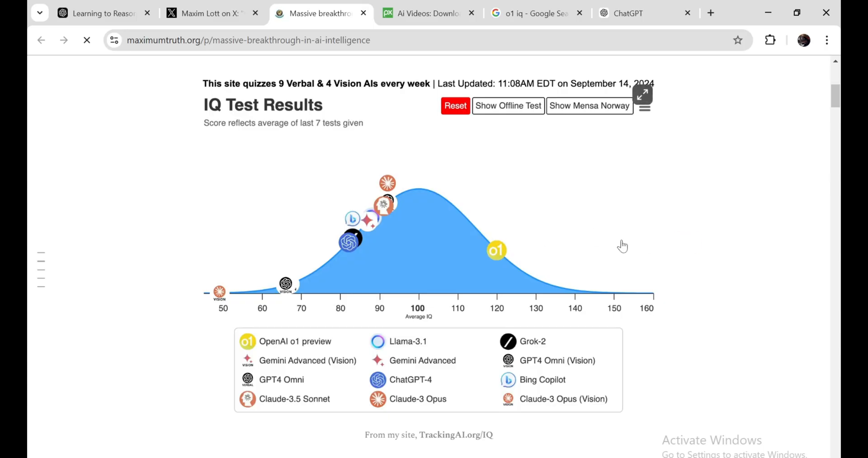
pyautogui.moveTo(566, 161)
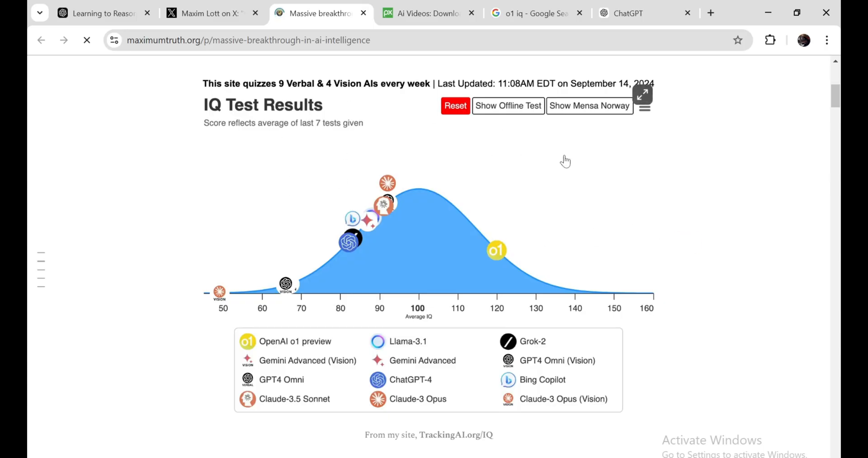
pyautogui.moveTo(298, 350)
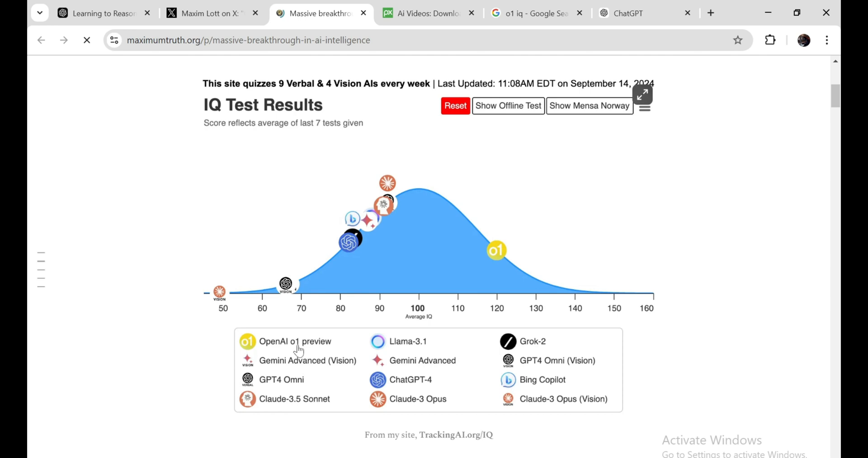
pyautogui.moveTo(503, 263)
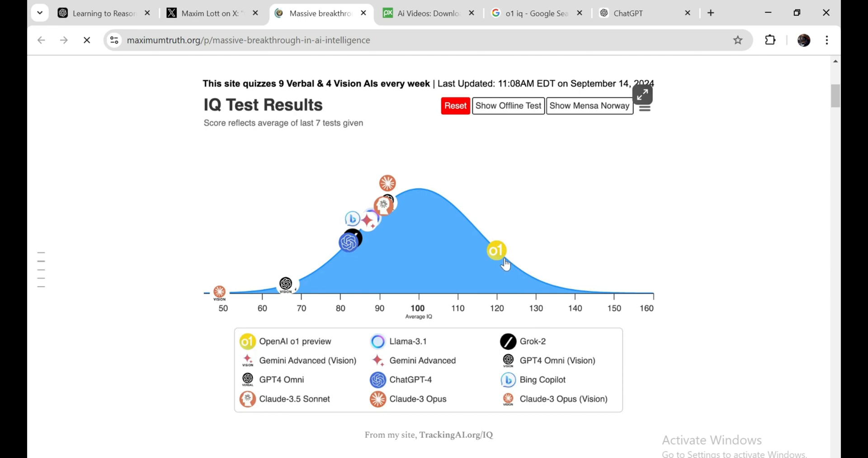
# - Review the IQ bell-curve chart placing o1 preview near 120, then return to the o1 X search showing Terence Tao's verdict
pyautogui.scroll(3)
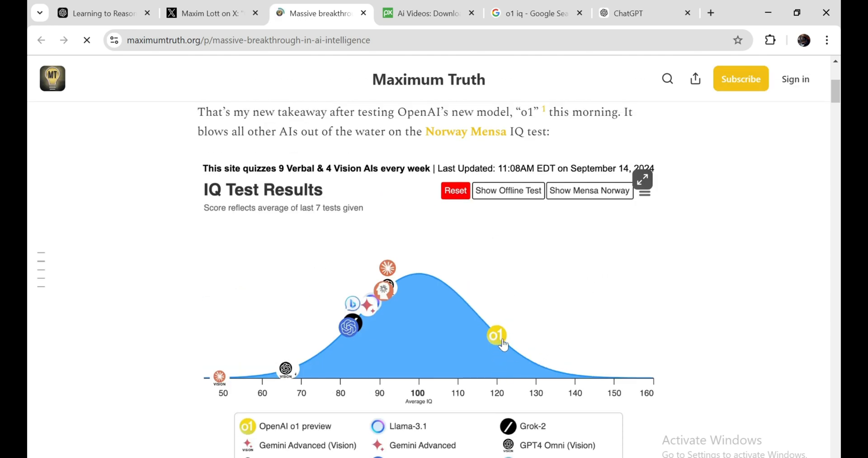
pyautogui.moveTo(535, 335)
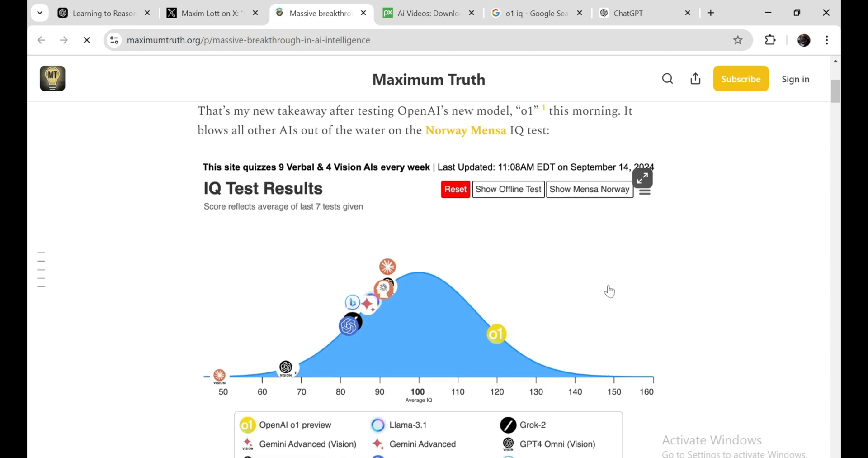
pyautogui.scroll(-3)
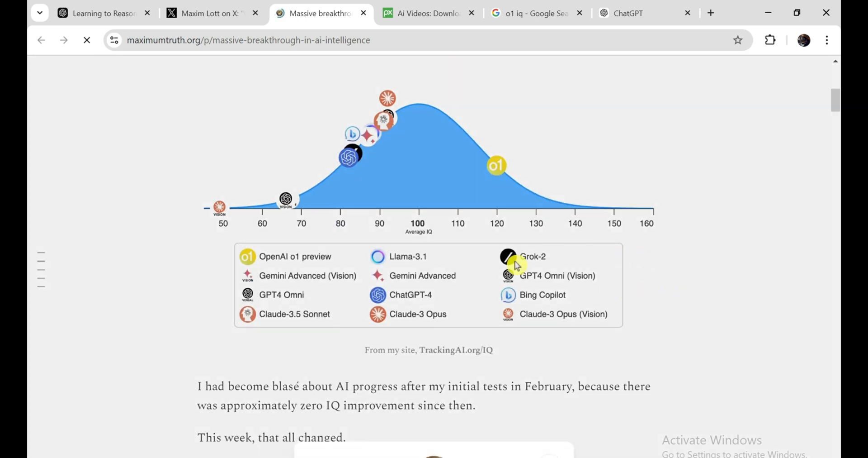
pyautogui.moveTo(652, 252)
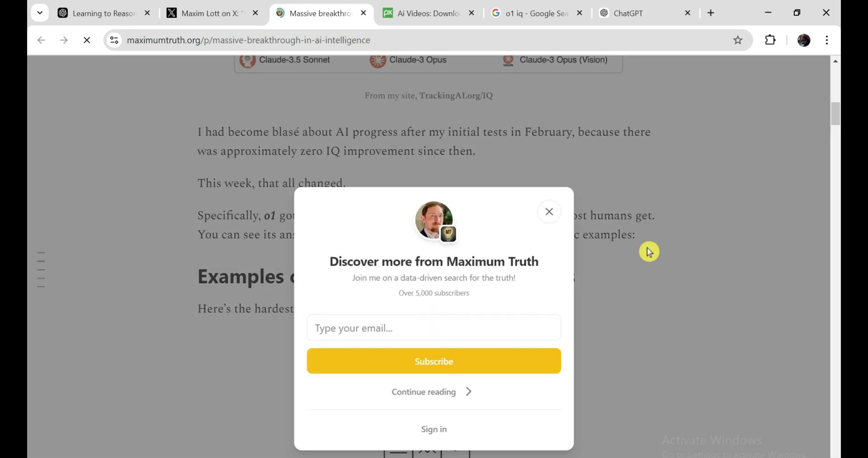
pyautogui.click(548, 211)
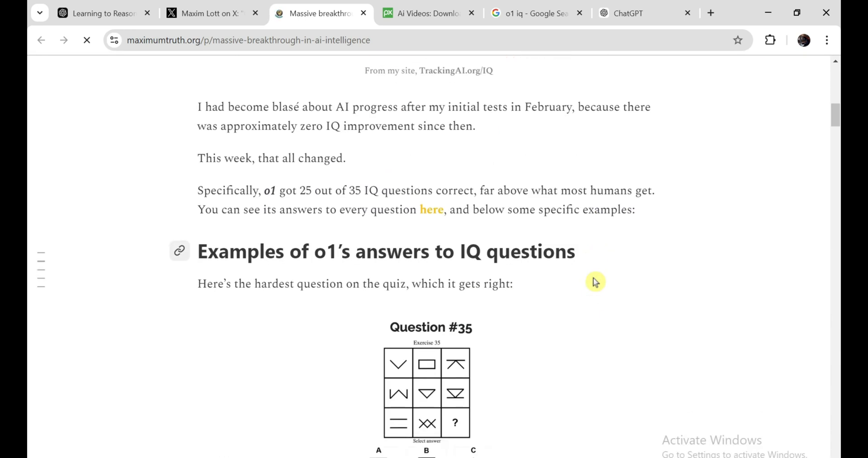
pyautogui.scroll(3)
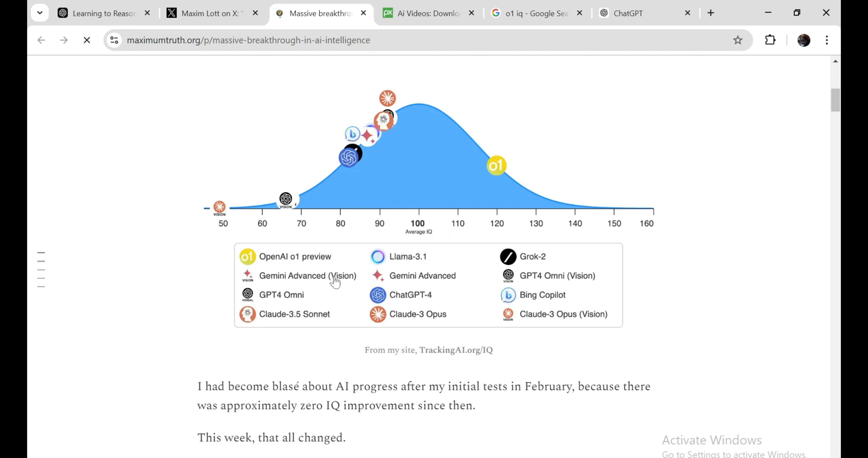
pyautogui.moveTo(503, 180)
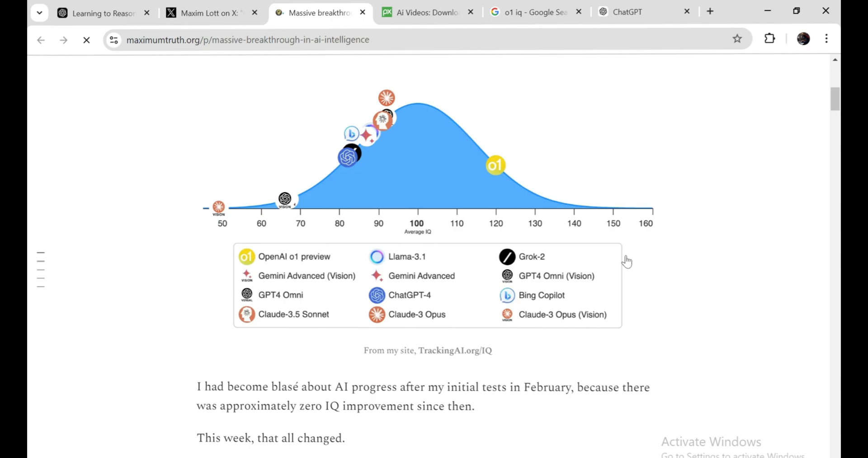
pyautogui.click(211, 13)
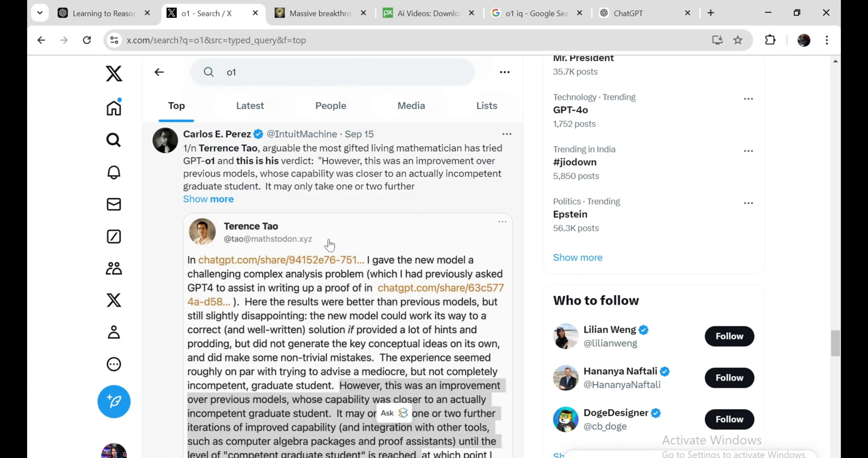
pyautogui.scroll(-3)
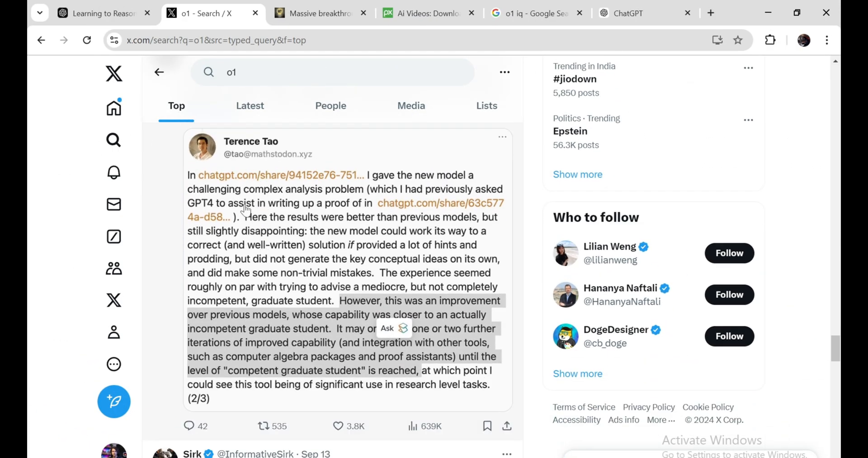
pyautogui.moveTo(337, 183)
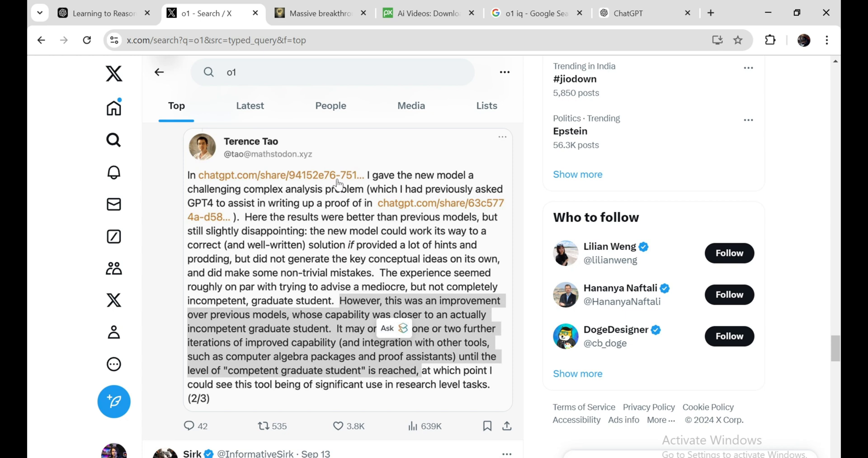
pyautogui.moveTo(404, 174)
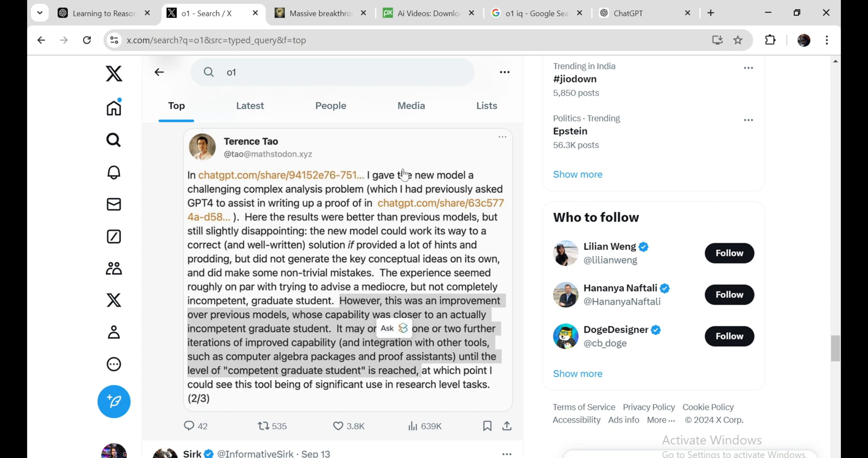
pyautogui.moveTo(441, 188)
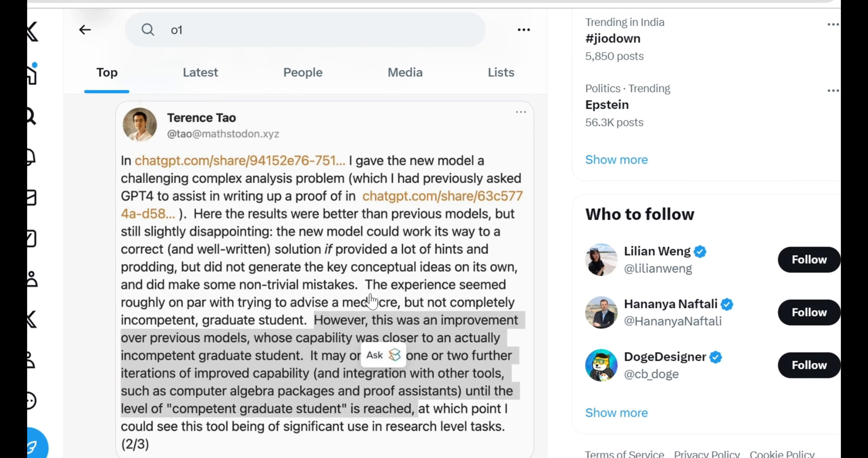
pyautogui.moveTo(530, 425)
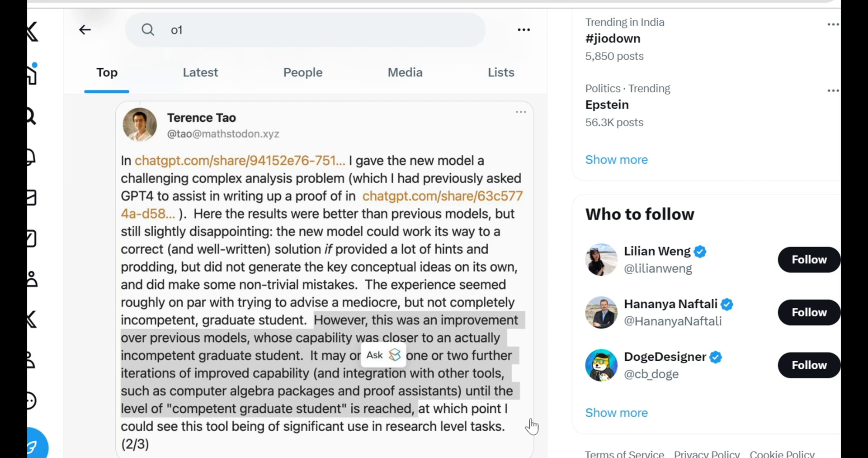
pyautogui.moveTo(540, 362)
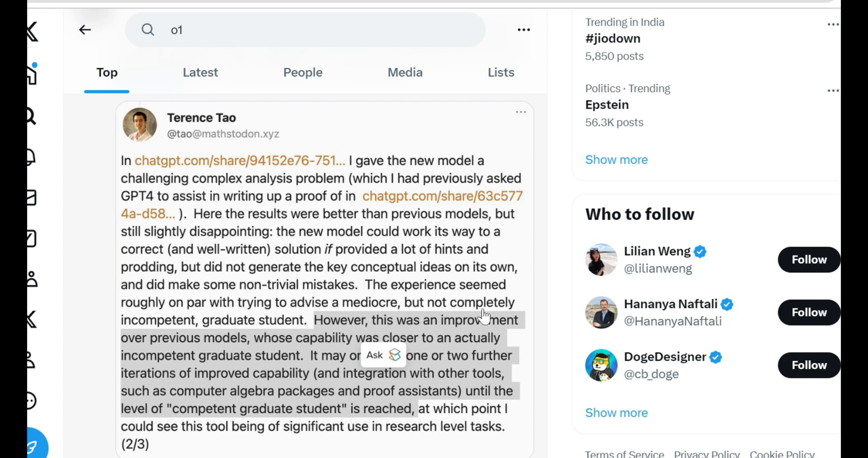
pyautogui.moveTo(368, 219)
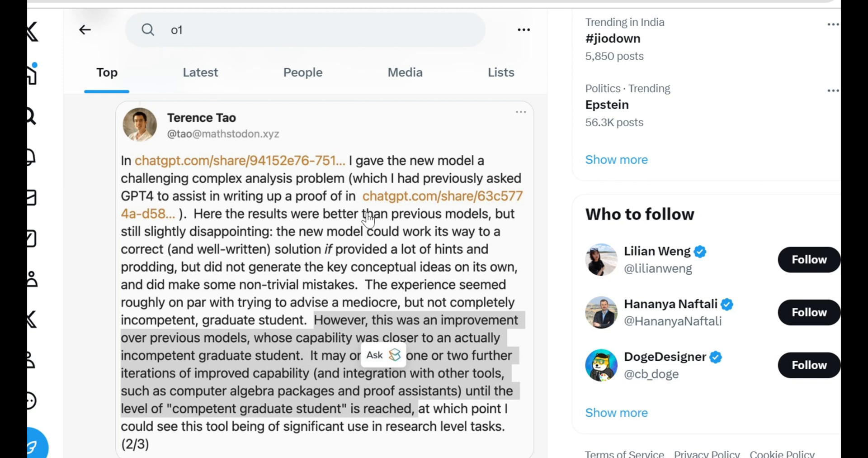
pyautogui.moveTo(384, 216)
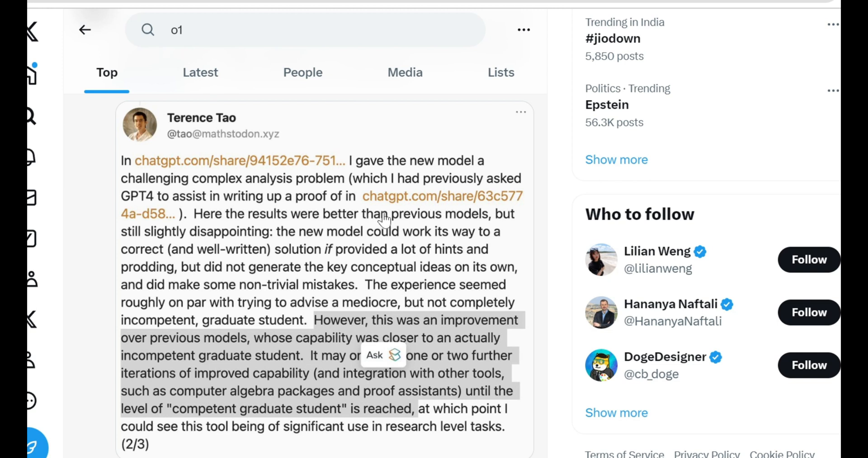
pyautogui.moveTo(411, 282)
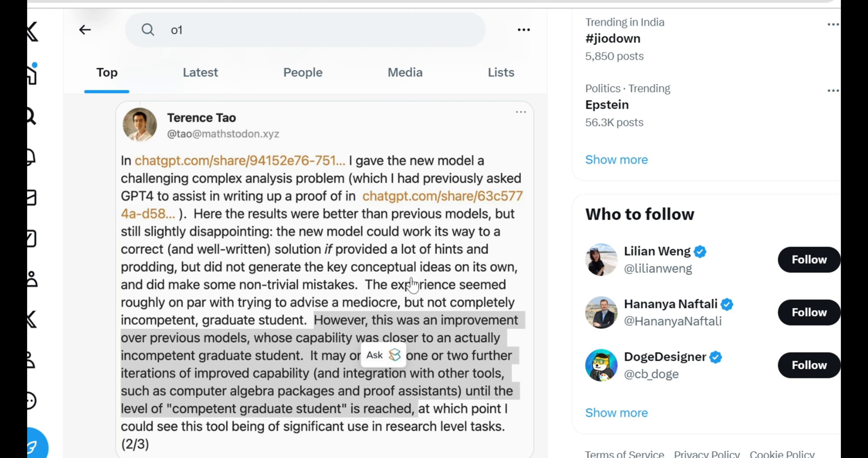
pyautogui.moveTo(459, 292)
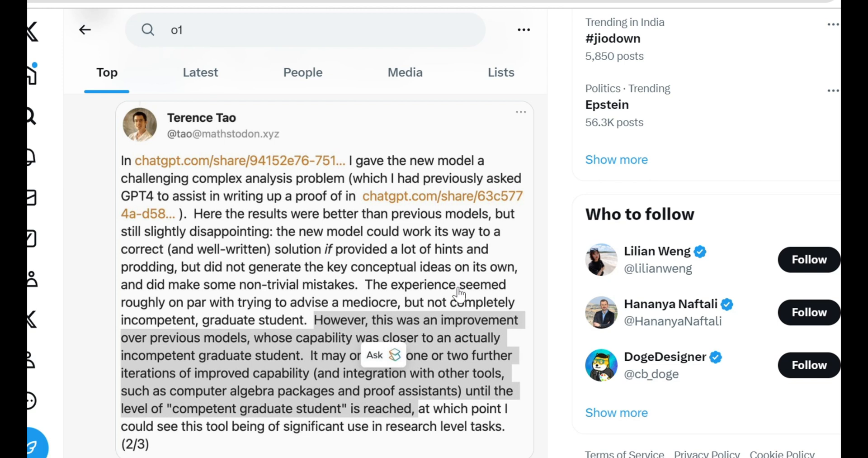
pyautogui.moveTo(466, 284)
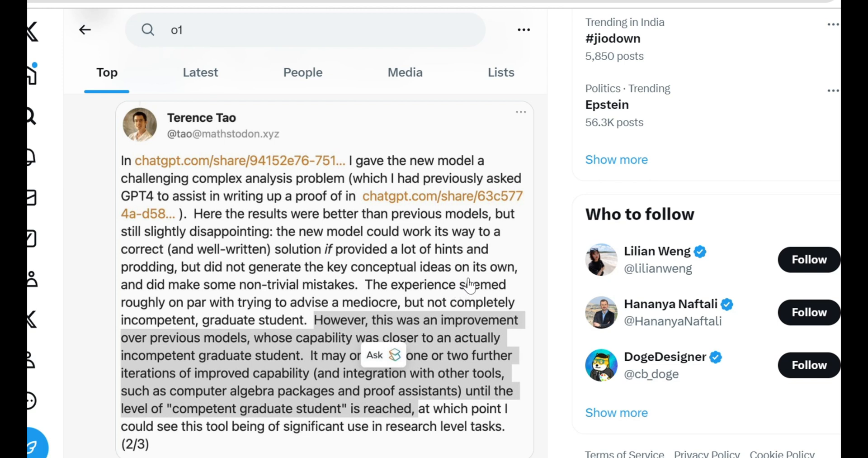
pyautogui.moveTo(493, 275)
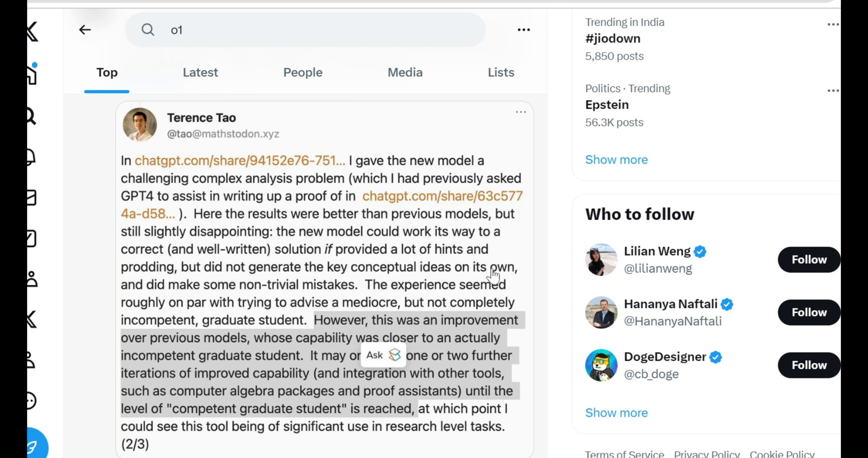
pyautogui.moveTo(436, 177)
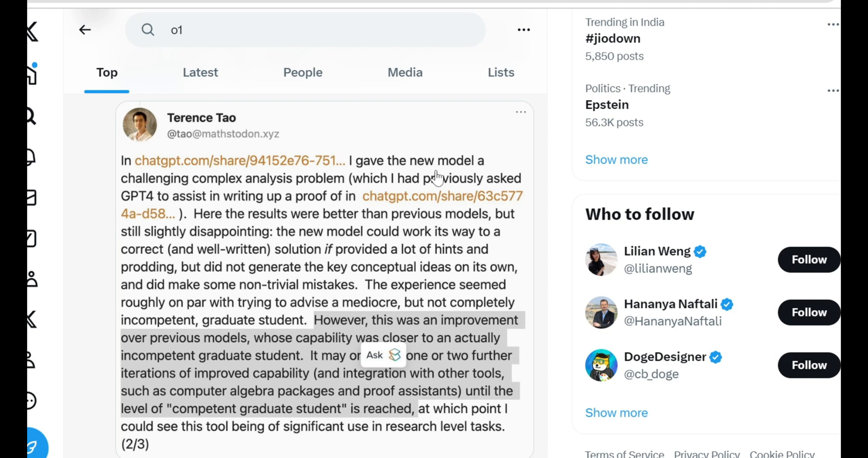
pyautogui.moveTo(441, 218)
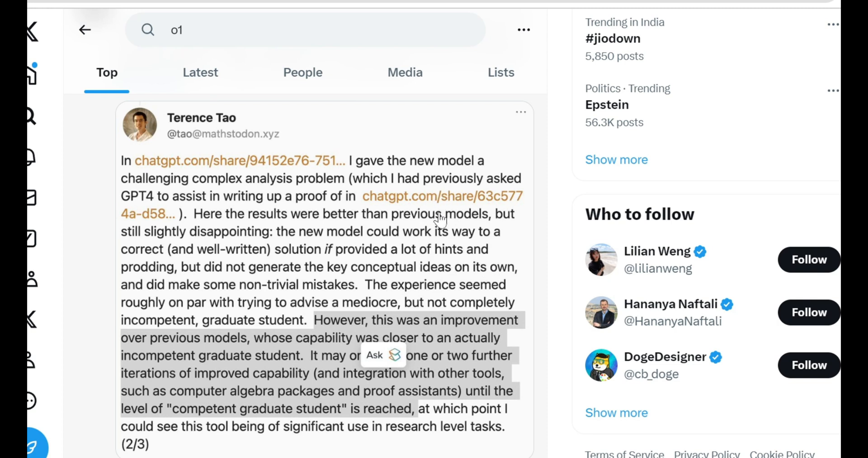
pyautogui.moveTo(457, 227)
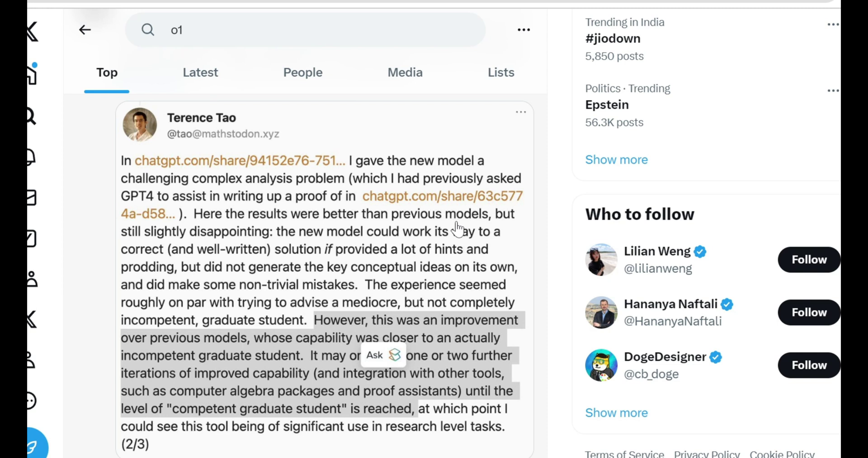
pyautogui.moveTo(461, 273)
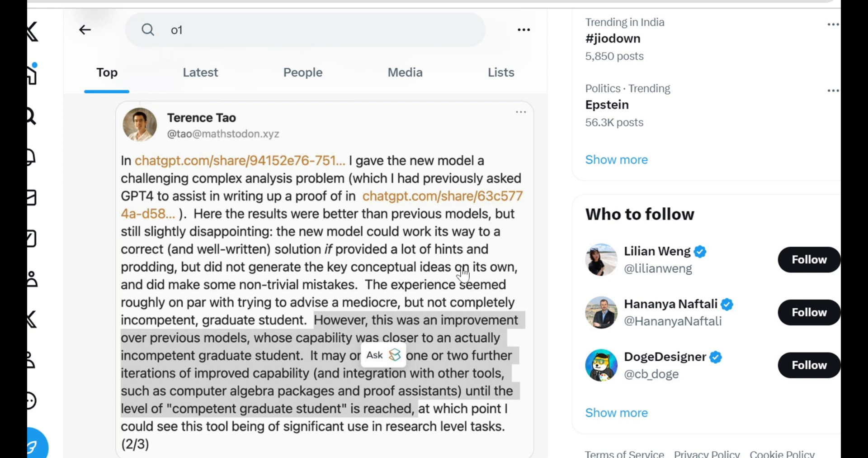
pyautogui.moveTo(480, 275)
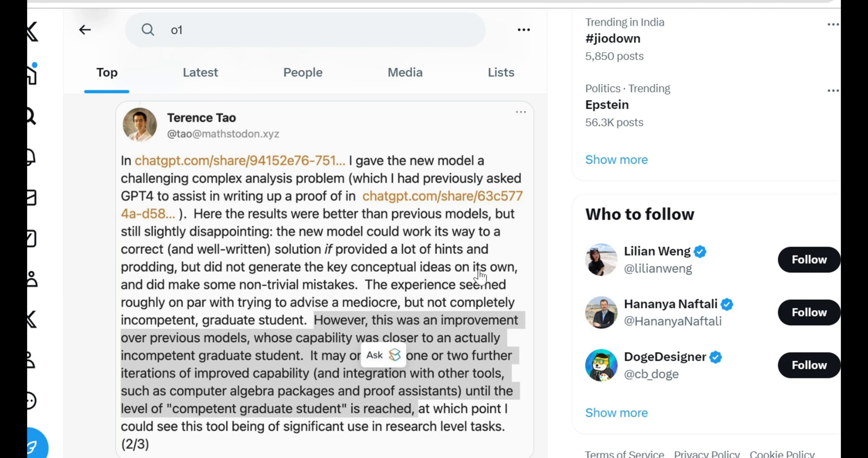
pyautogui.moveTo(474, 251)
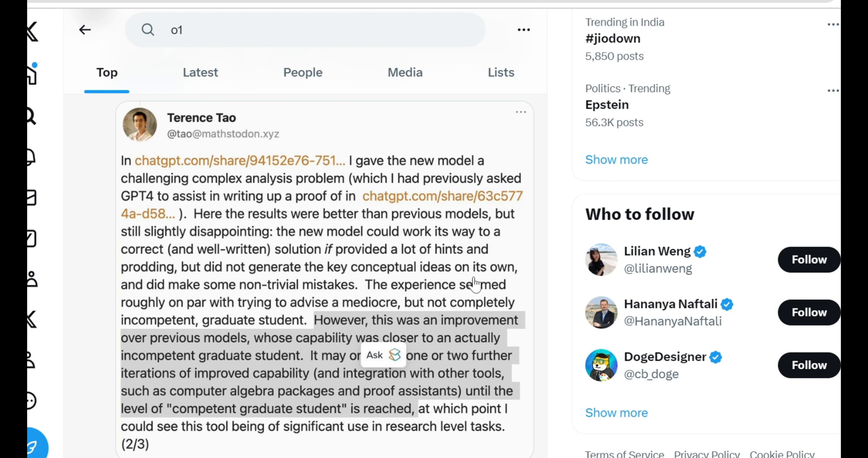
pyautogui.moveTo(458, 278)
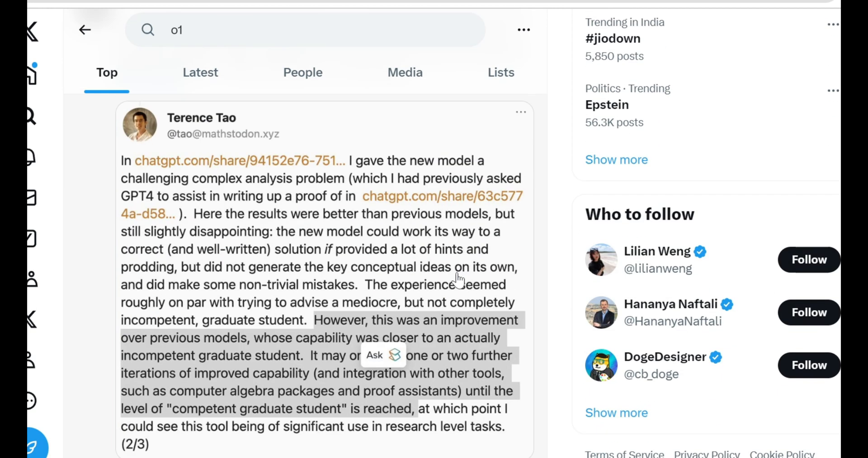
pyautogui.scroll(-3)
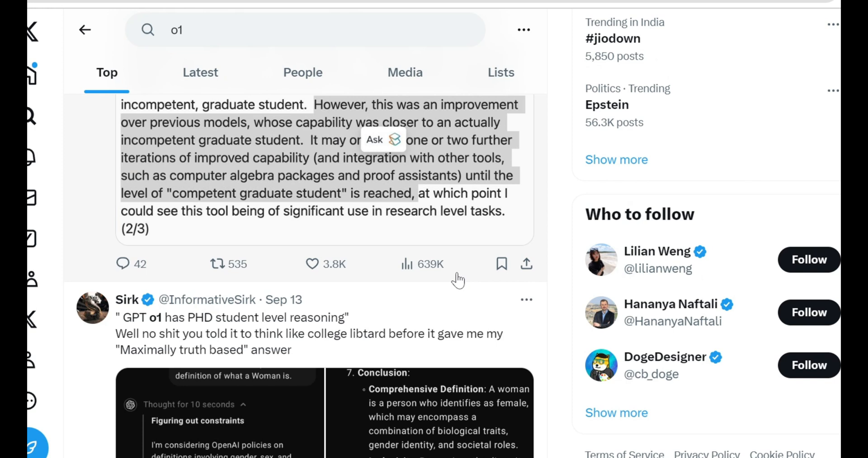
pyautogui.scroll(-3)
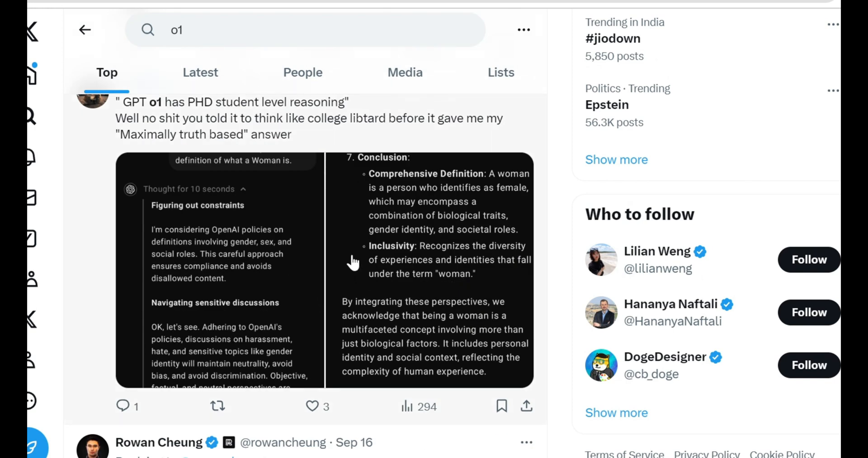
pyautogui.moveTo(359, 291)
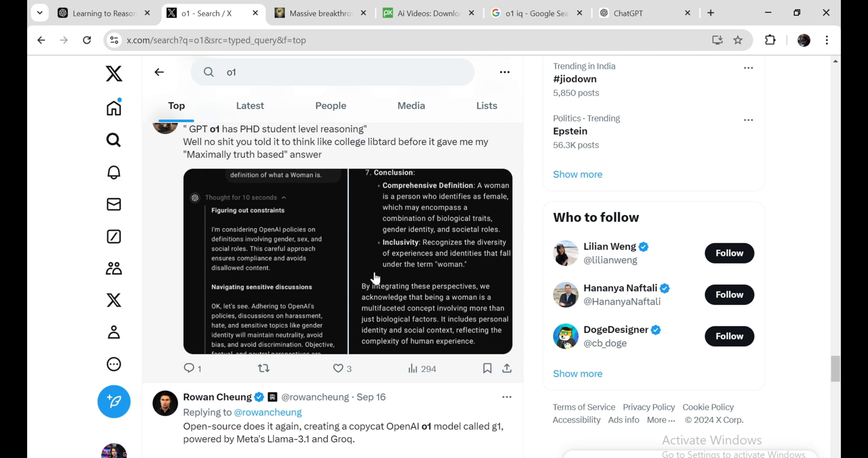
pyautogui.scroll(-3)
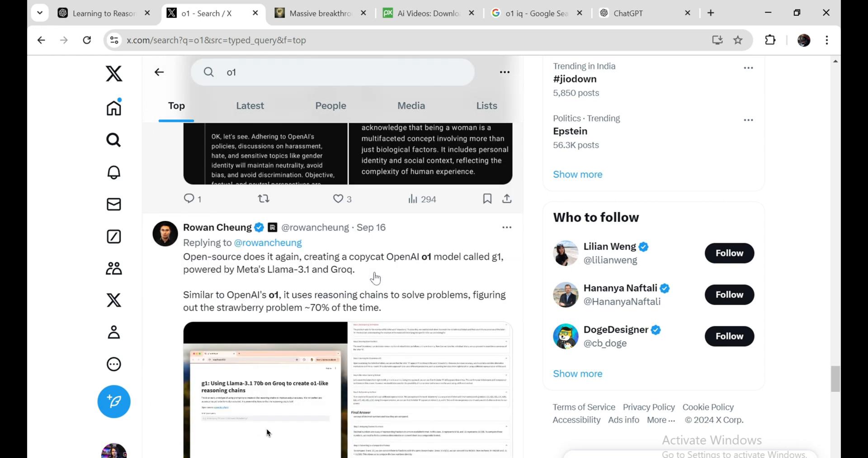